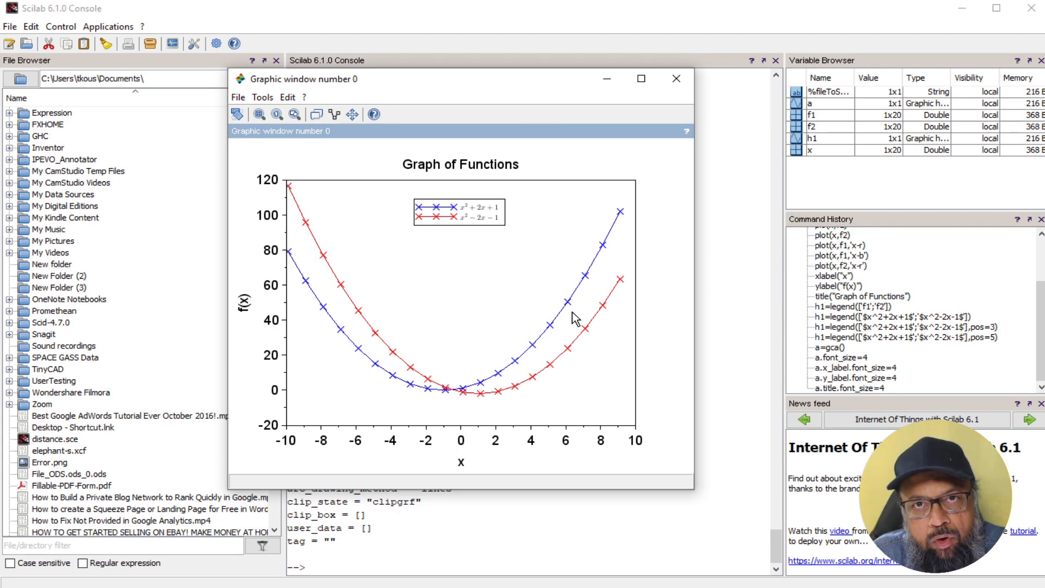
pyautogui.moveTo(513, 313)
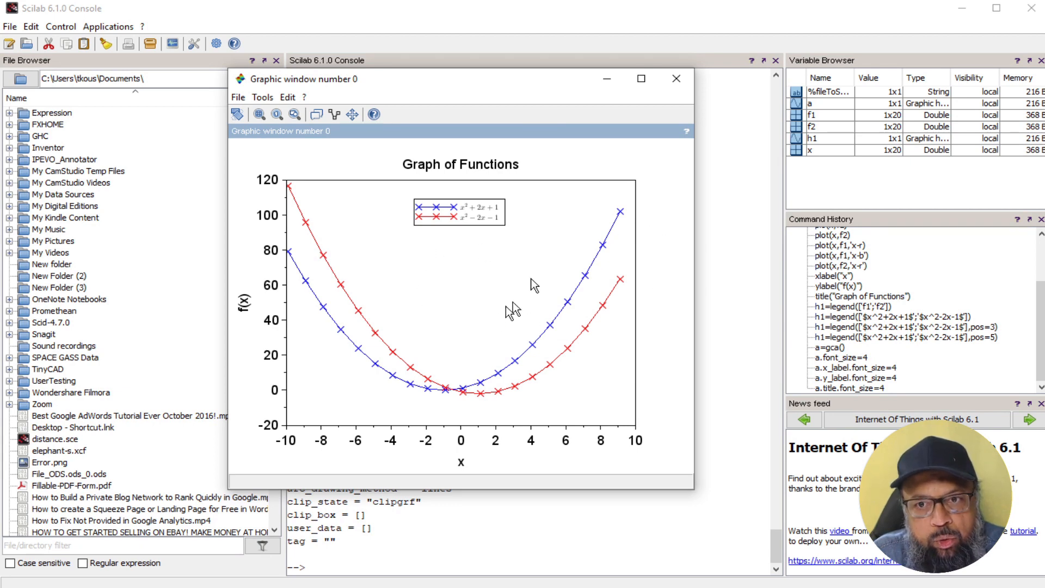
pyautogui.moveTo(490, 301)
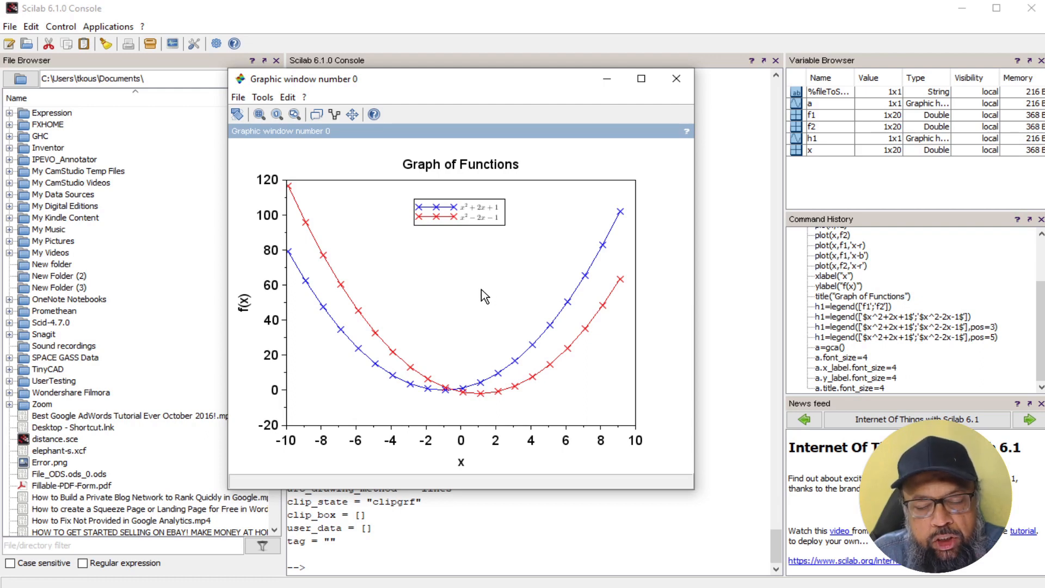
pyautogui.moveTo(483, 220)
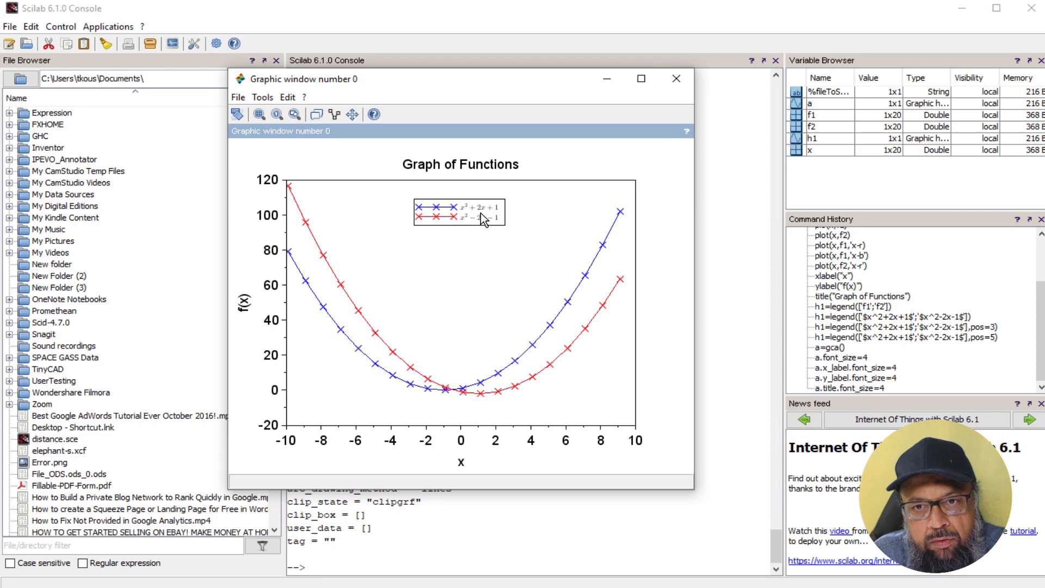
pyautogui.moveTo(473, 223)
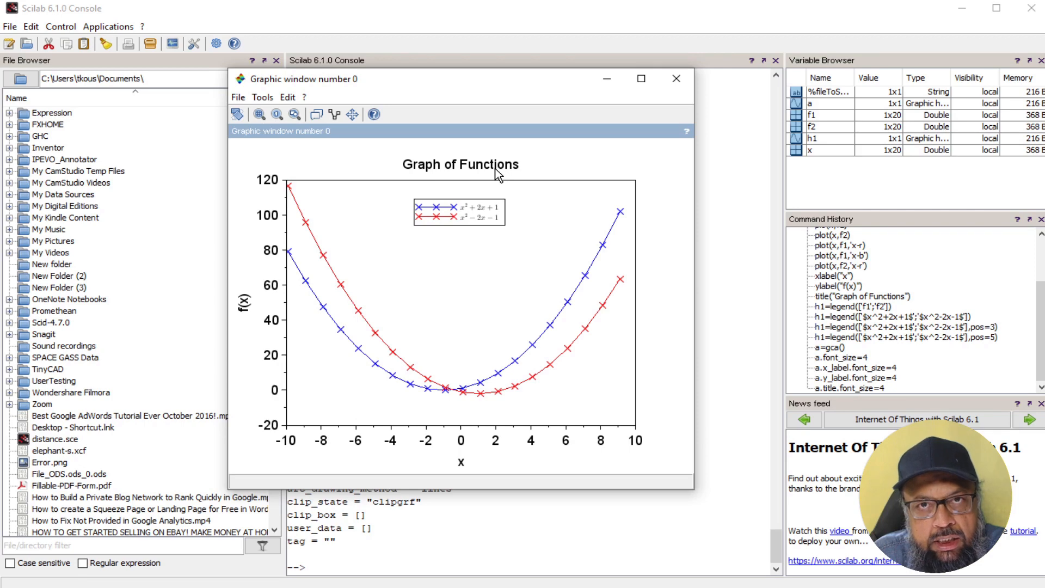
pyautogui.moveTo(548, 334)
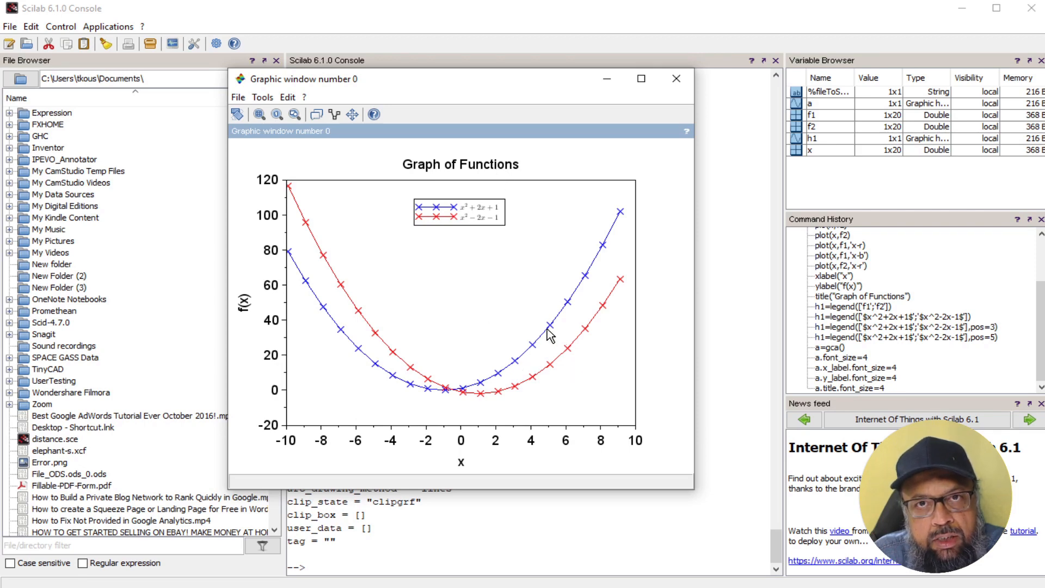
pyautogui.moveTo(533, 331)
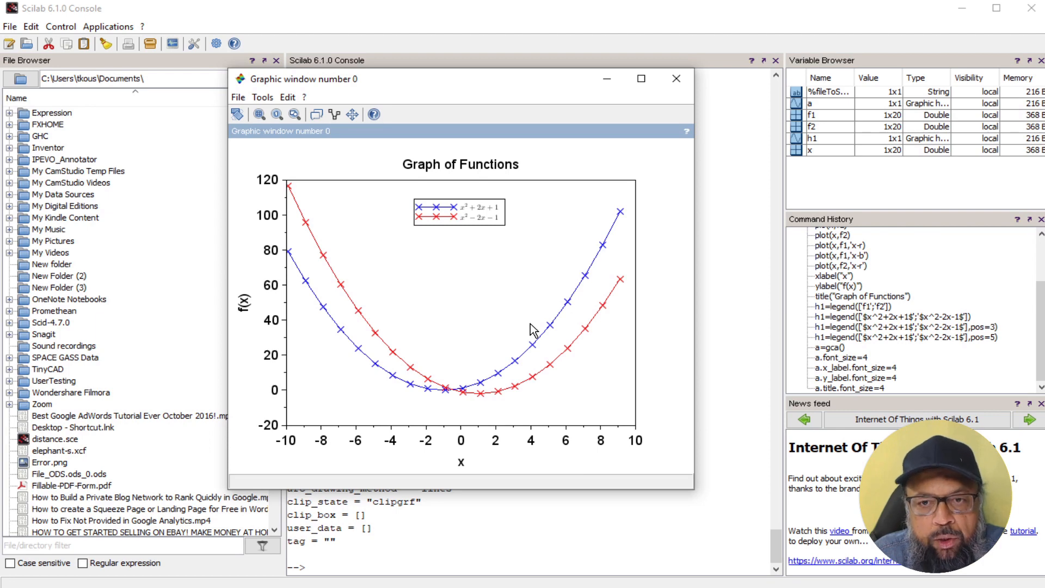
# Step: Export the Scilab plot as scilab-graph.eps to the Math-Teaching-Resources folder, confirming orientation
pyautogui.click(237, 96)
pyautogui.write('scilab-graph')
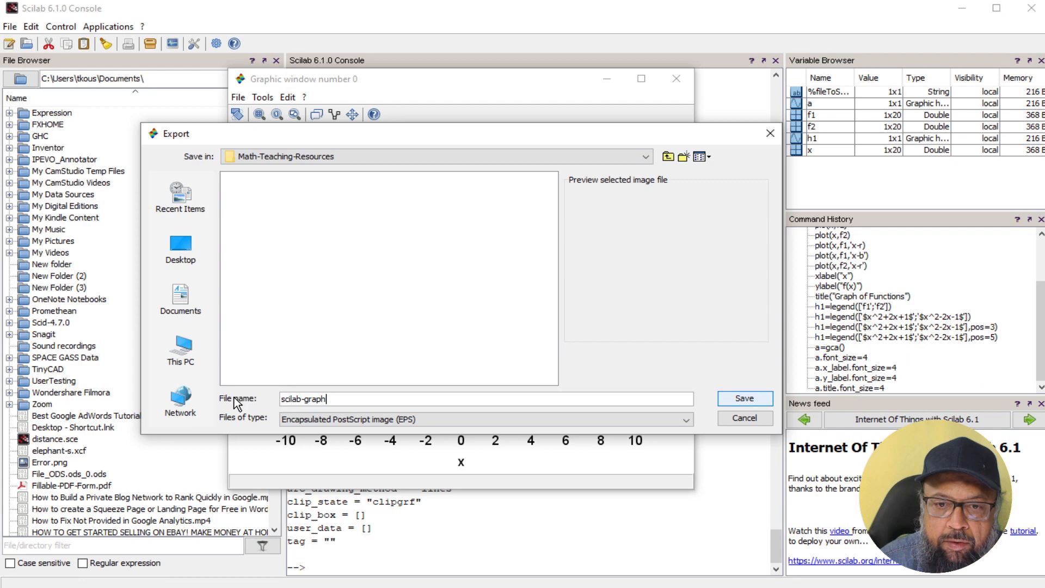
pyautogui.click(744, 399)
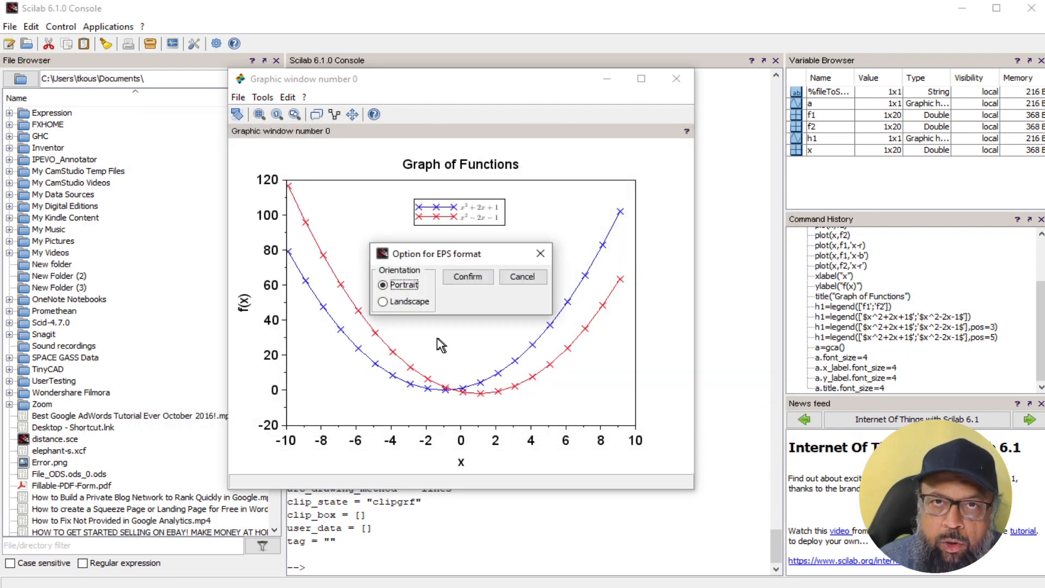
pyautogui.moveTo(382, 301)
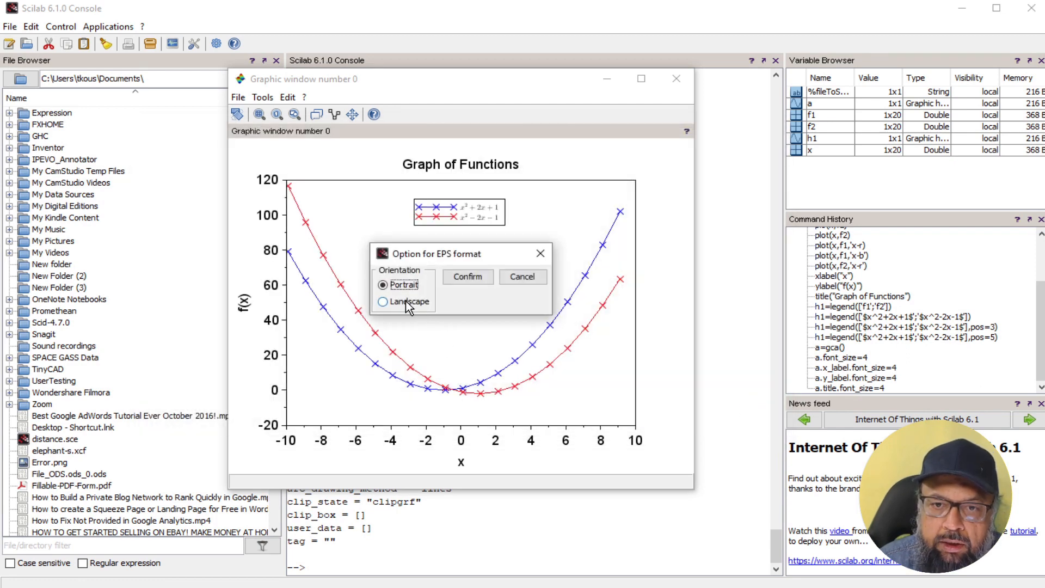
pyautogui.click(467, 276)
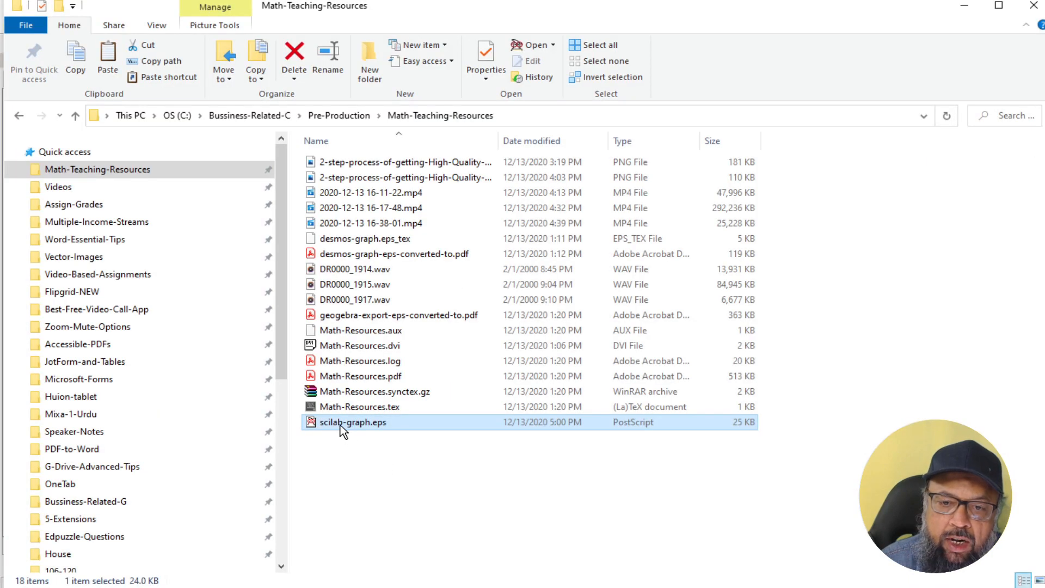
pyautogui.moveTo(317, 430)
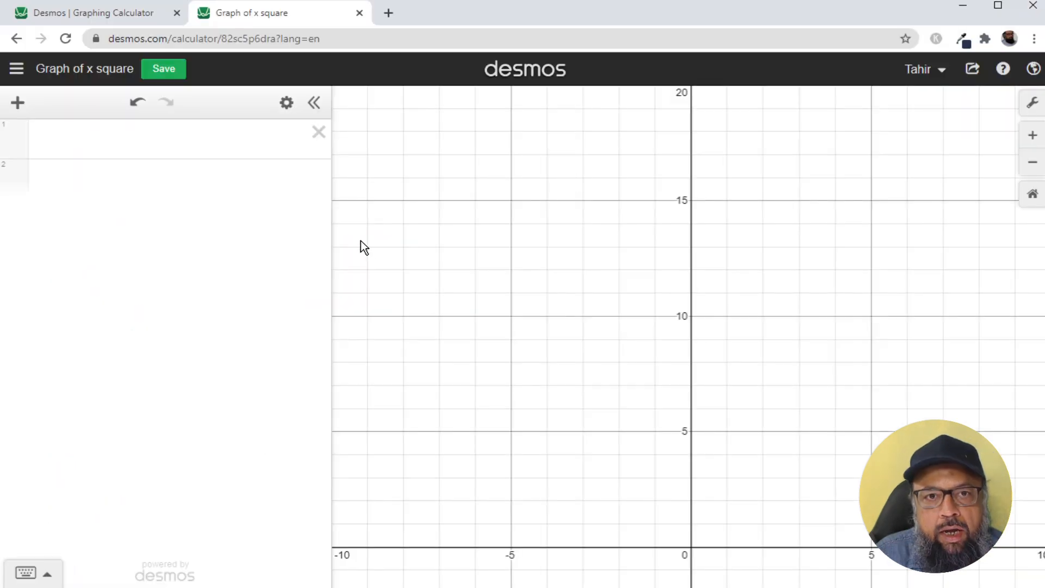
pyautogui.moveTo(502, 109)
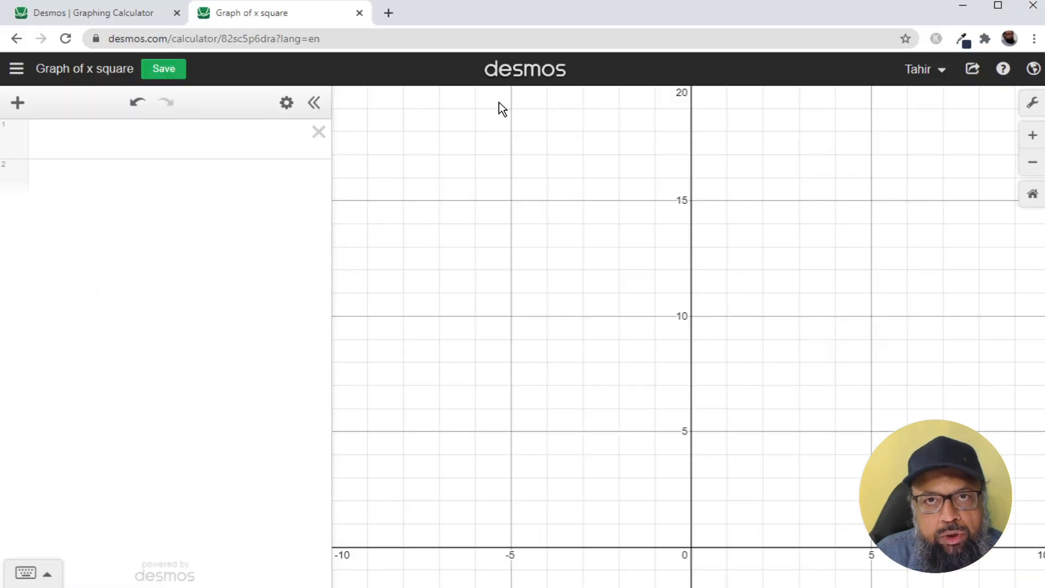
pyautogui.moveTo(477, 81)
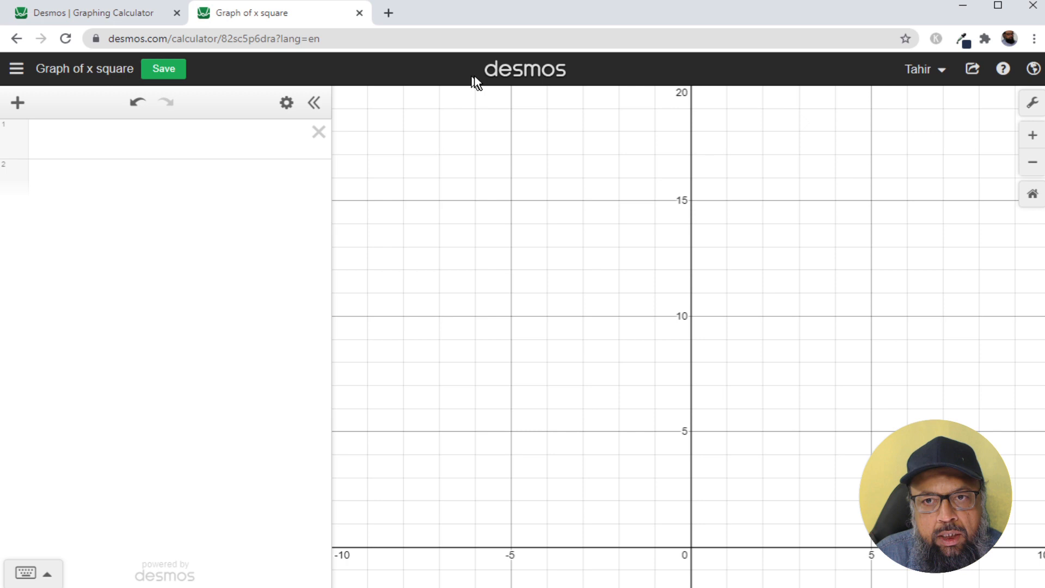
pyautogui.moveTo(504, 78)
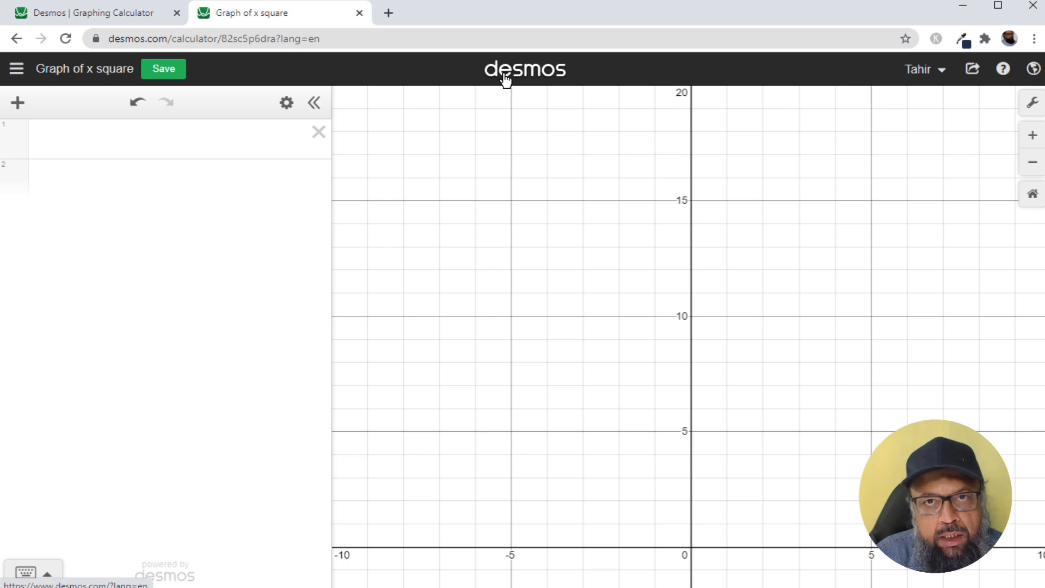
pyautogui.moveTo(166, 173)
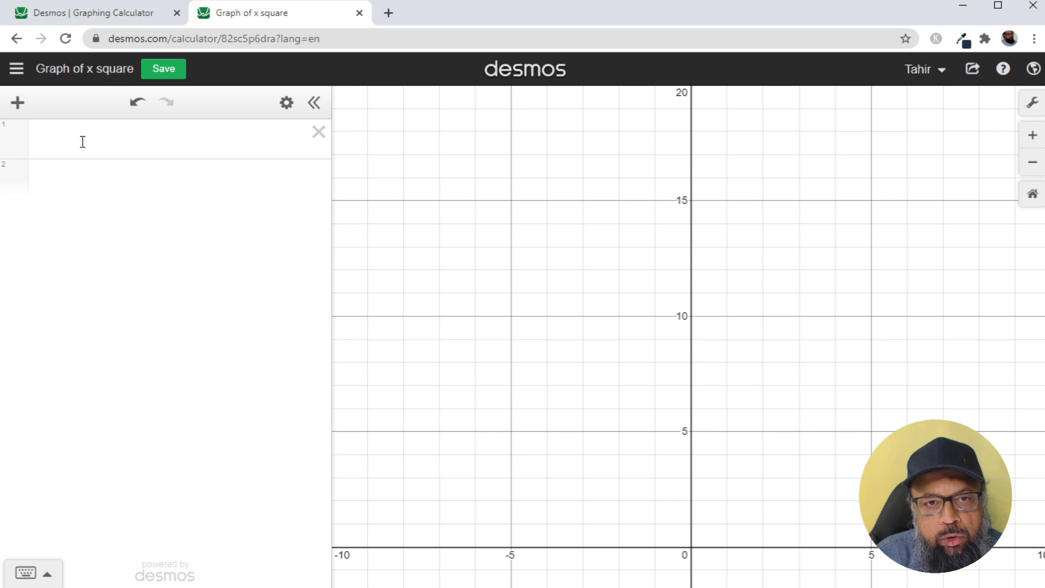
# Step: Enter x^2 as the first expression so Desmos plots the parabola
pyautogui.click(133, 139)
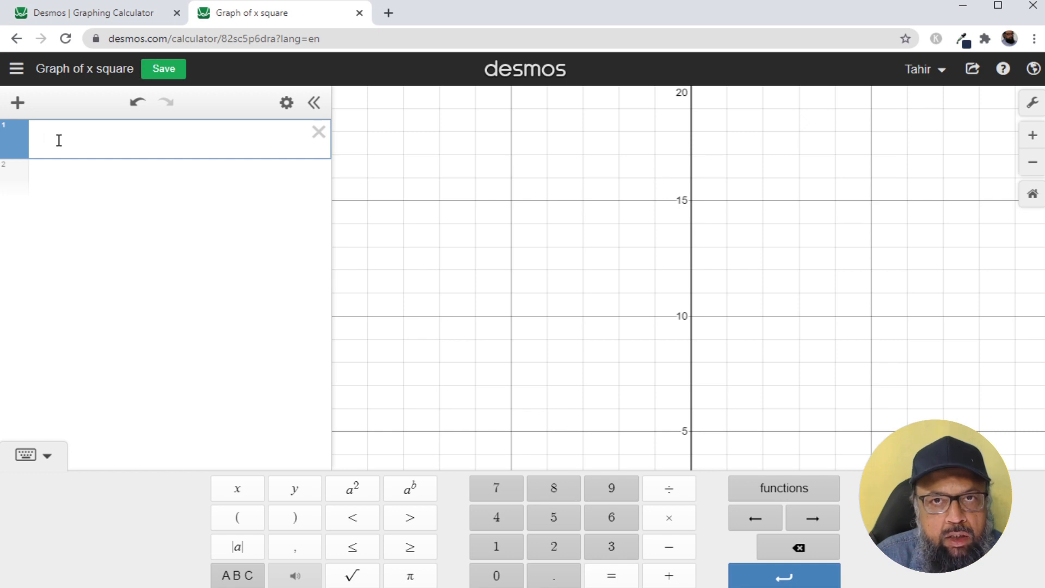
pyautogui.click(60, 139)
pyautogui.write('x^2')
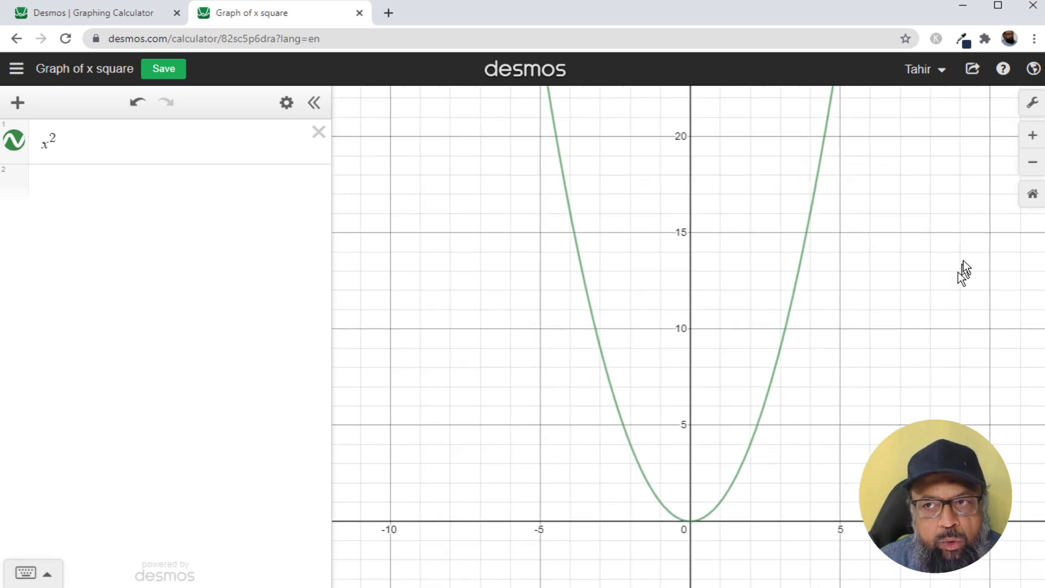
pyautogui.moveTo(1034, 103)
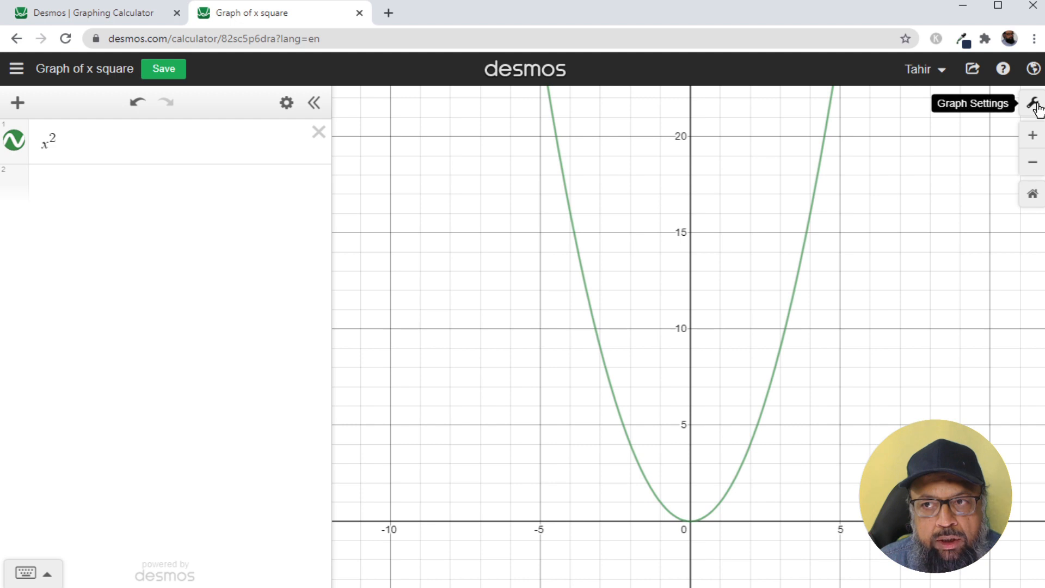
# Step: Set Graph Settings bounds to x from -10 to 10 and y from -2 to 20
pyautogui.click(1035, 104)
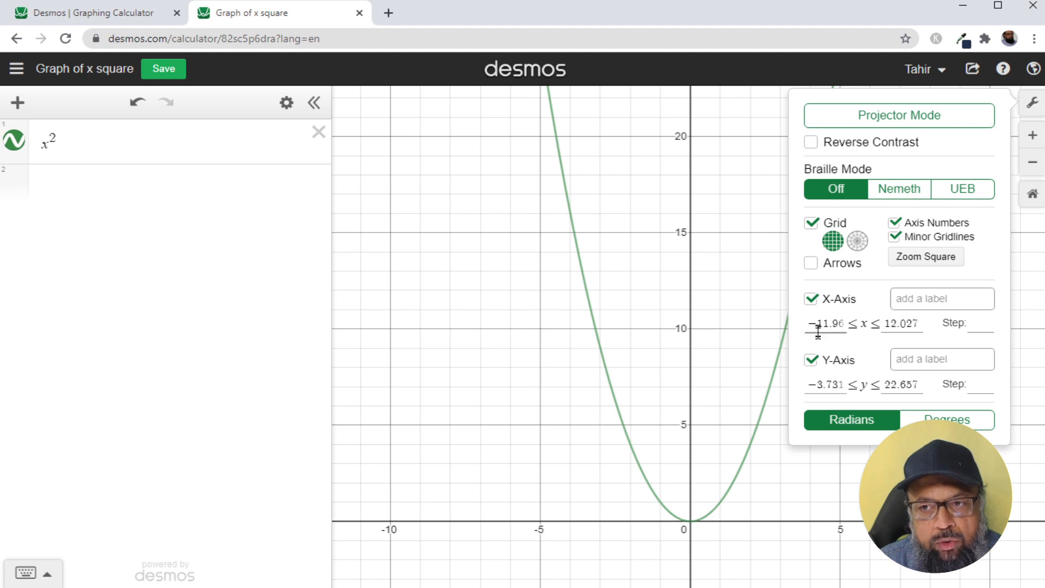
pyautogui.click(826, 323)
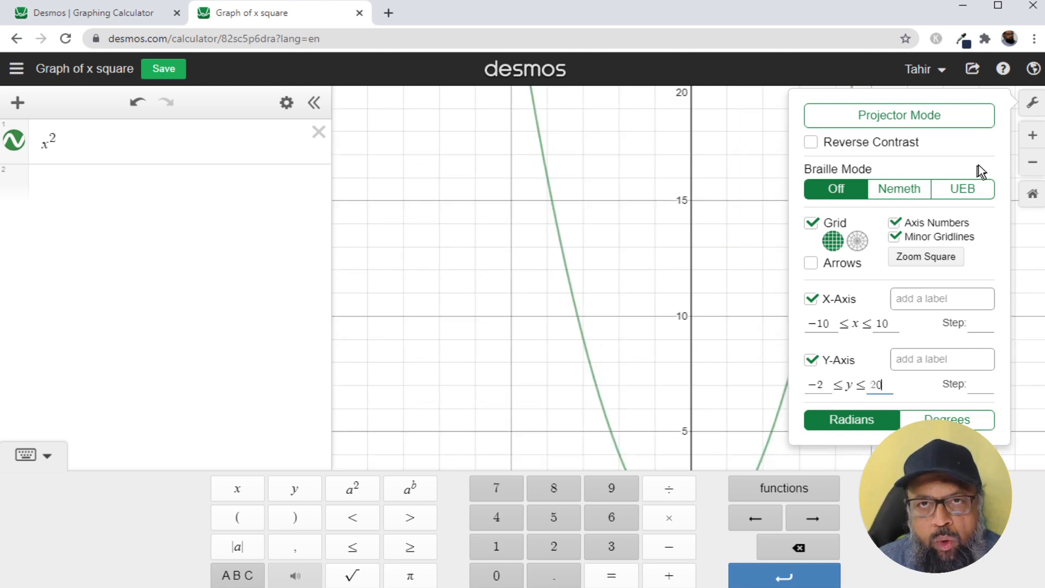
pyautogui.moveTo(975, 90)
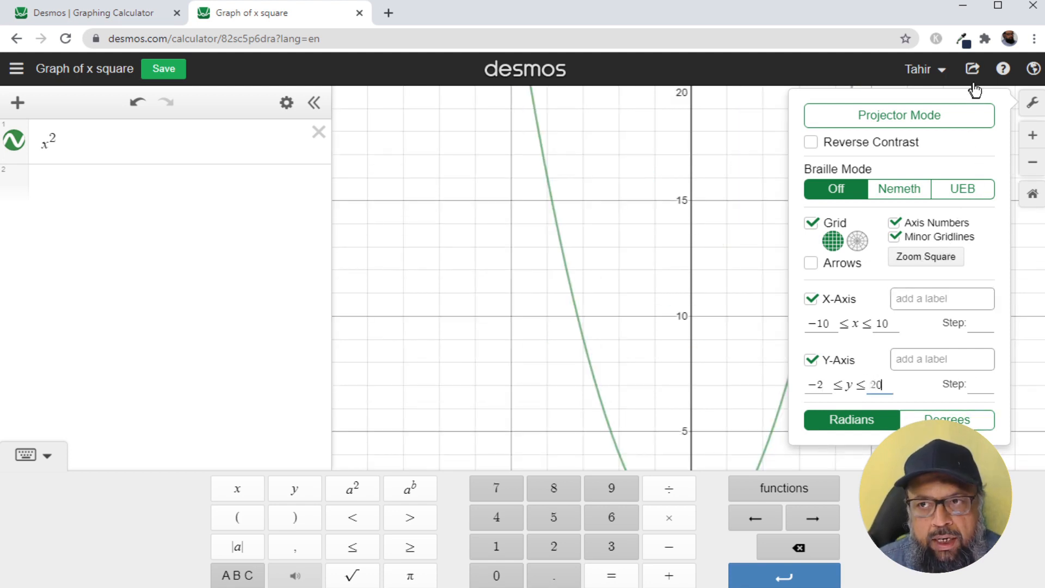
pyautogui.click(972, 69)
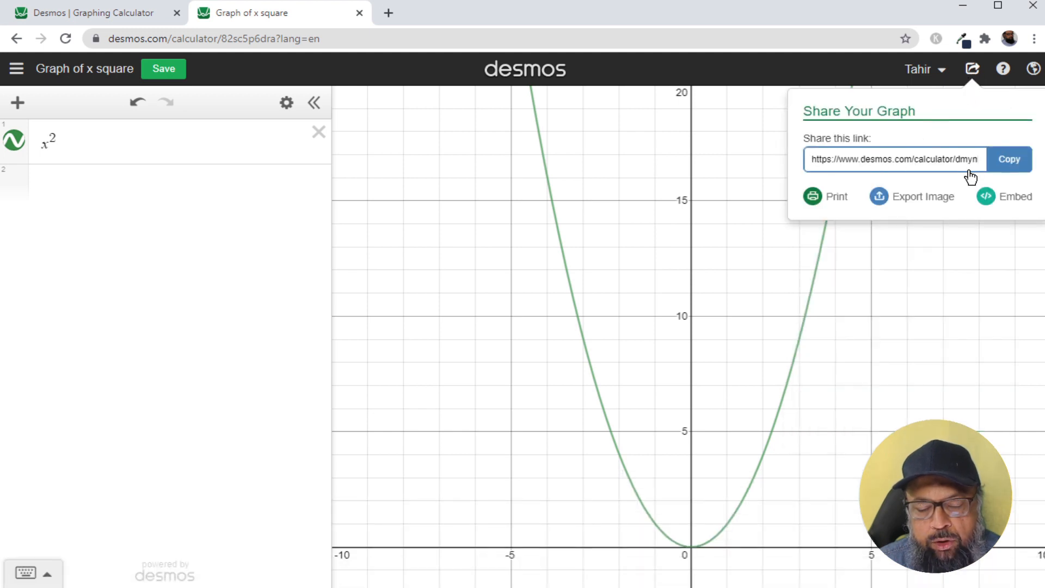
pyautogui.moveTo(920, 184)
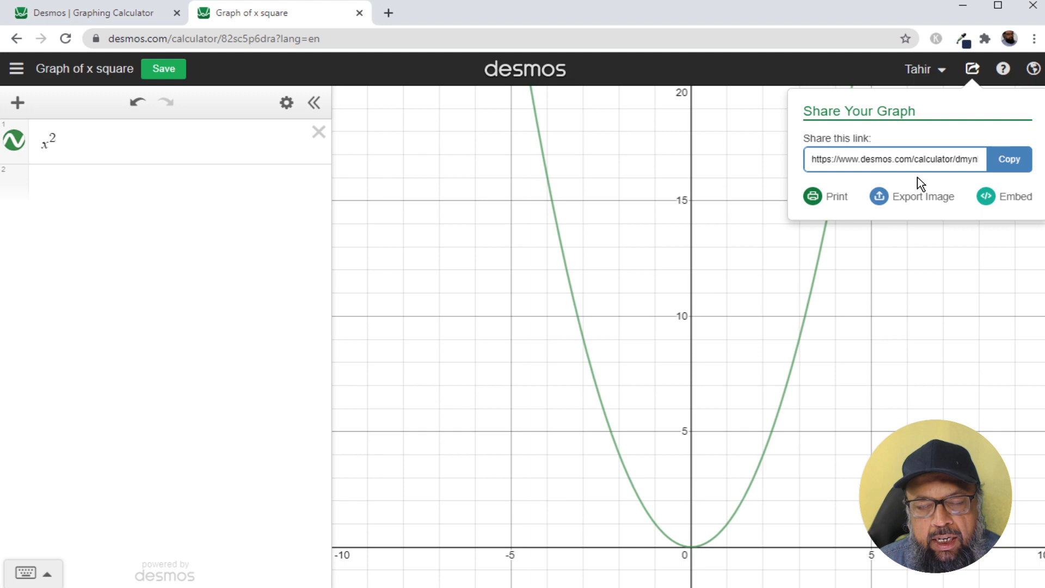
pyautogui.moveTo(923, 196)
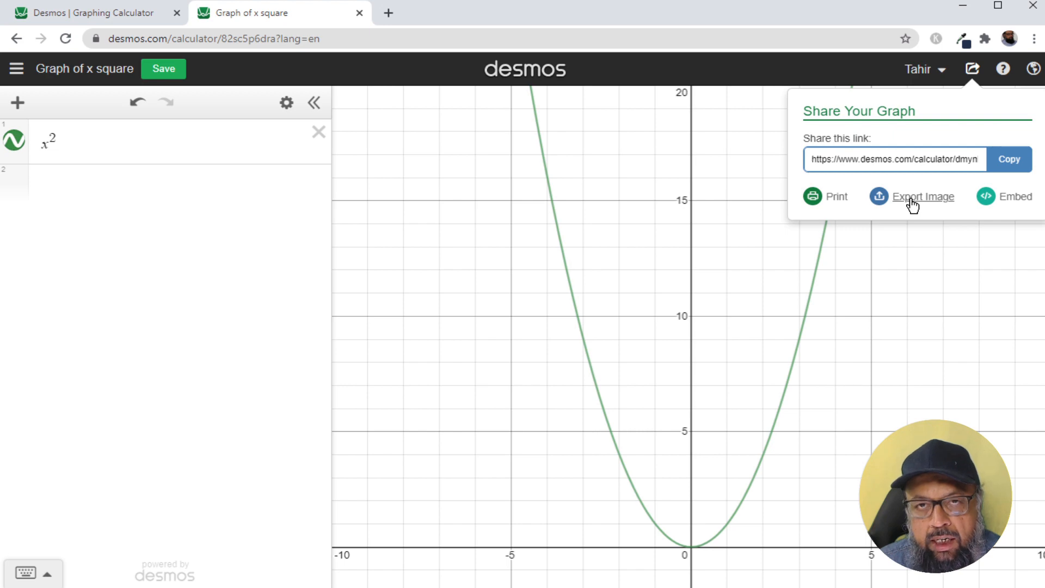
# Step: Export the x² graph from the Share menu as an SVG download instead of PNG
pyautogui.click(924, 196)
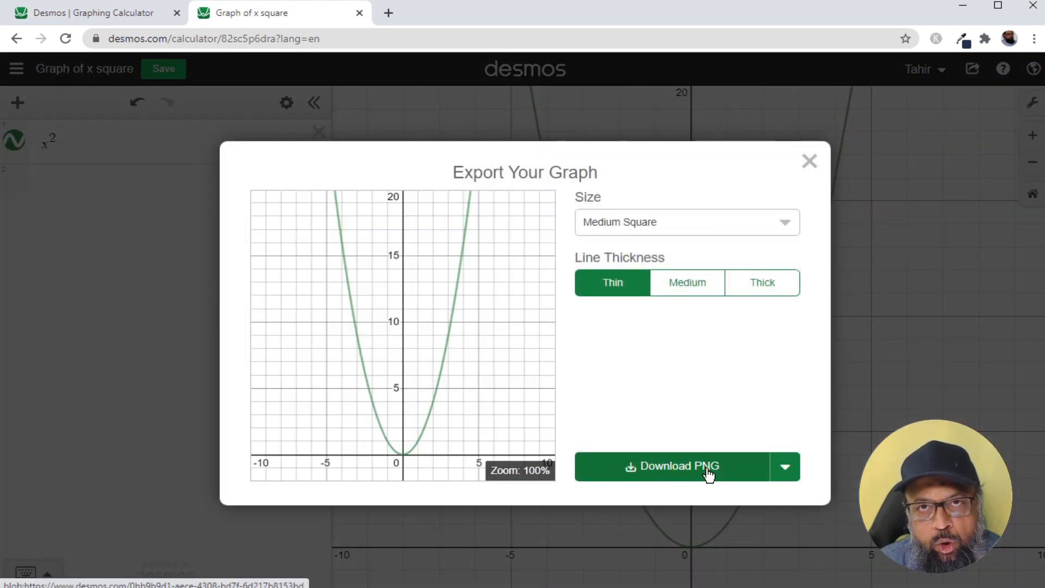
pyautogui.click(785, 466)
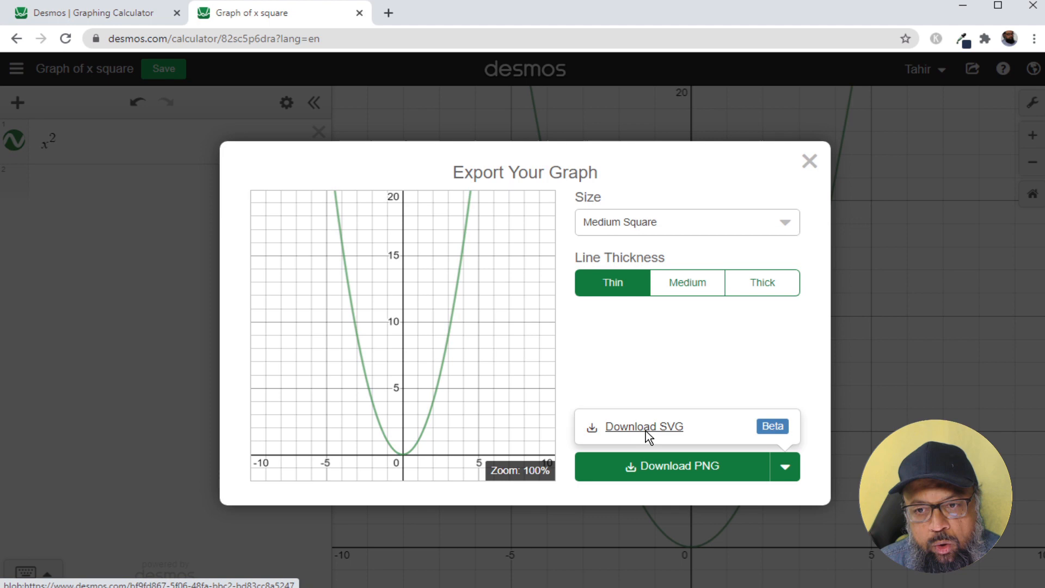
pyautogui.click(643, 425)
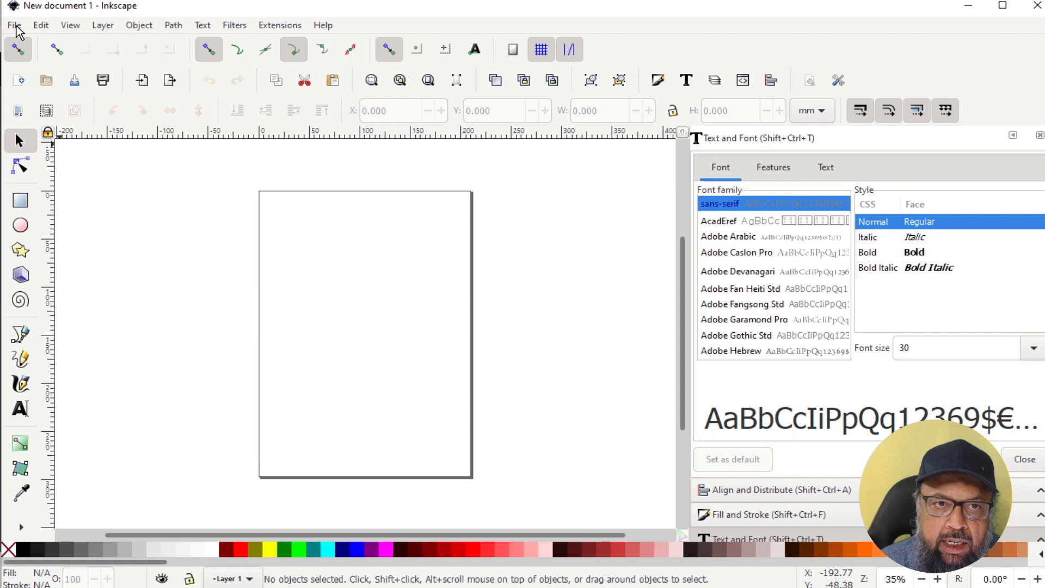
pyautogui.moveTo(46, 79)
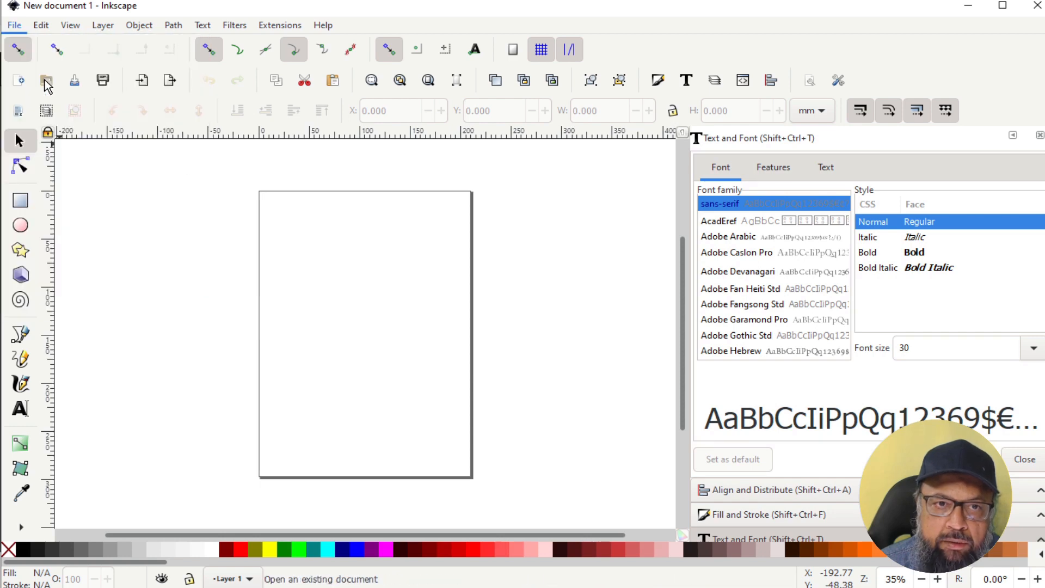
# Step: Open desmos-graph.svg in Inkscape and save it as desmos-graph.eps in Encapsulated PostScript format
pyautogui.click(45, 79)
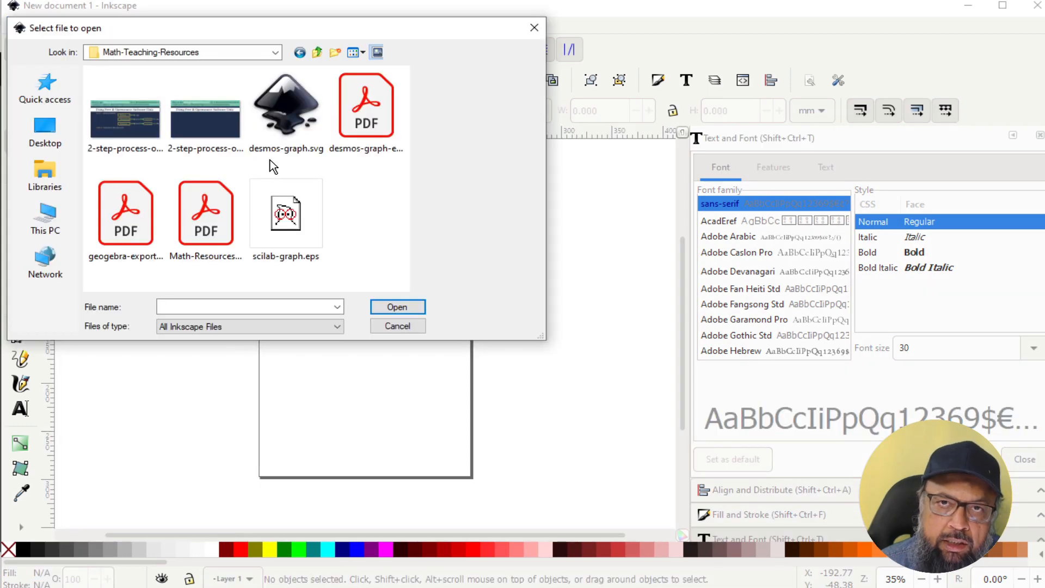
pyautogui.click(286, 105)
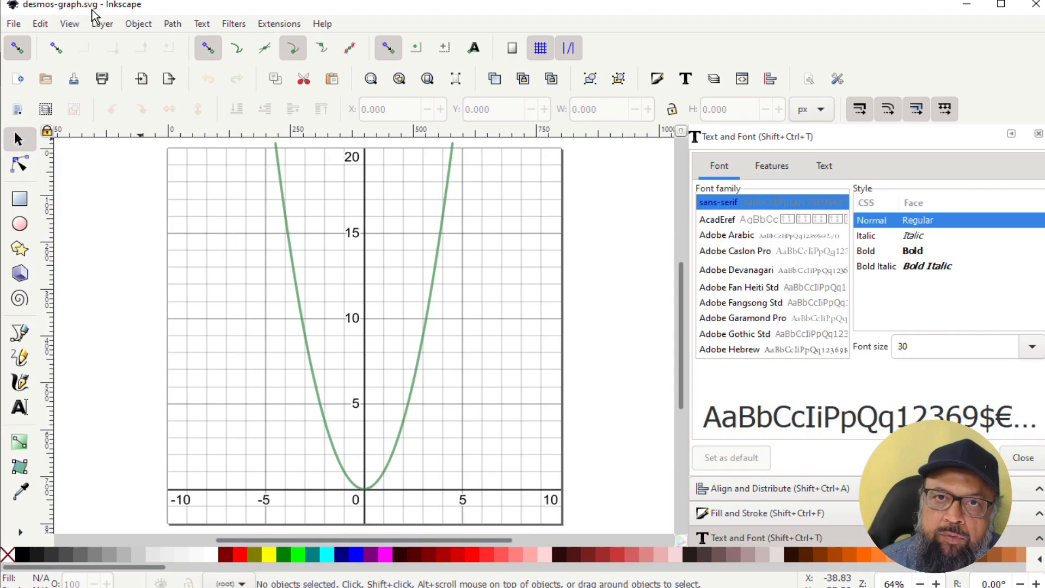
pyautogui.click(13, 23)
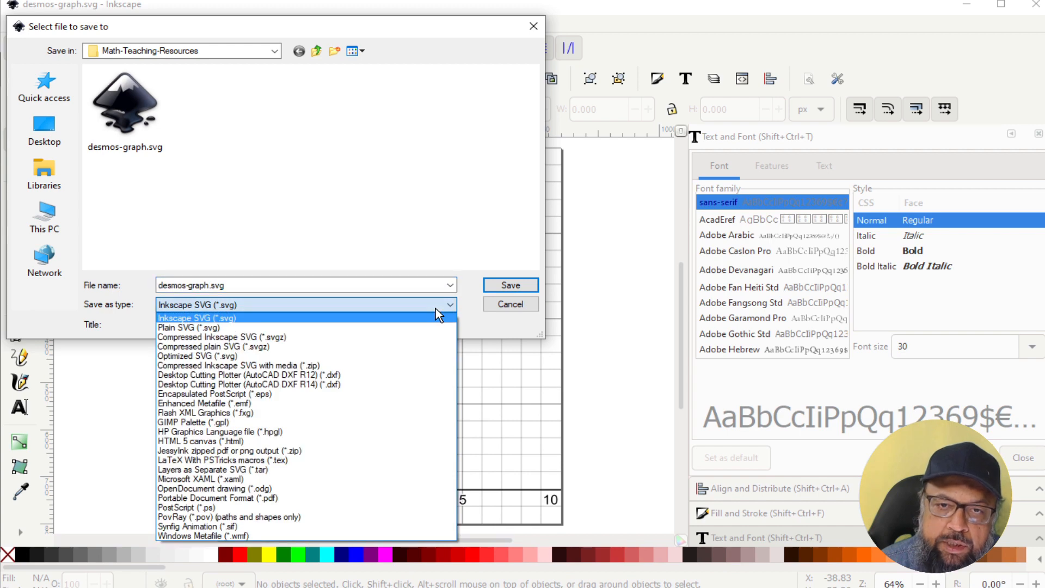
pyautogui.click(215, 394)
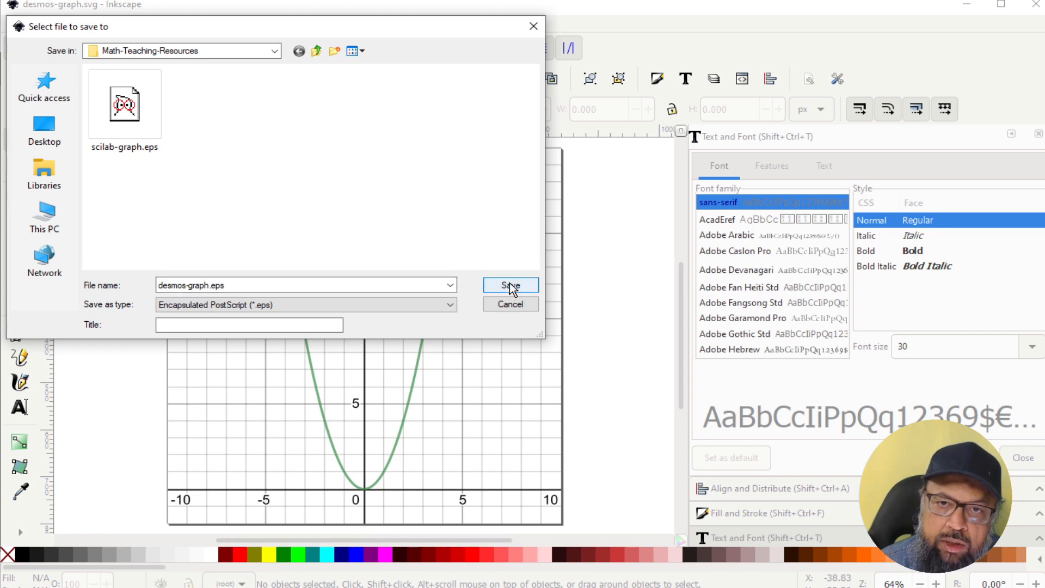
pyautogui.click(510, 285)
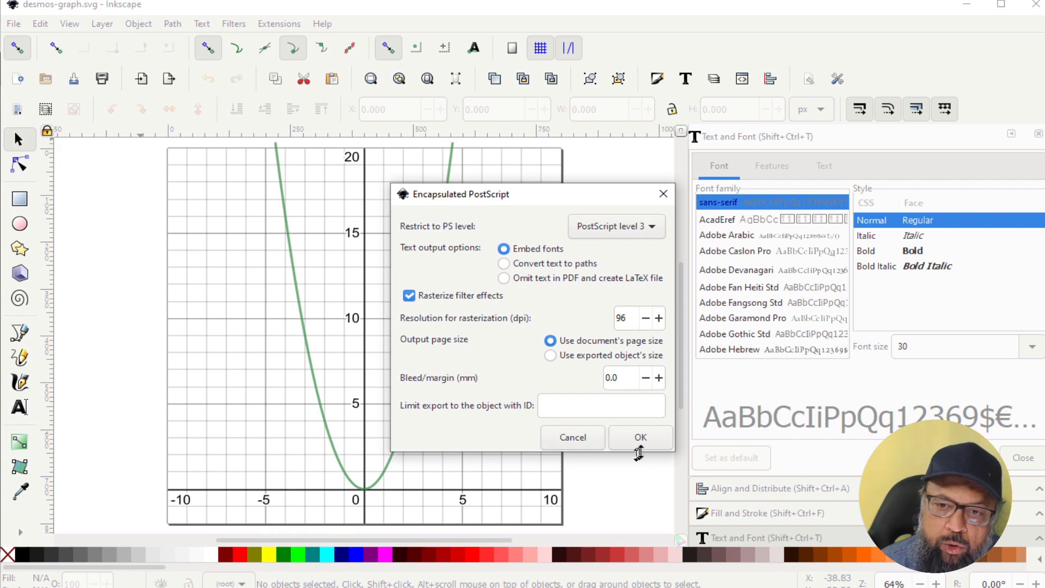
pyautogui.click(639, 438)
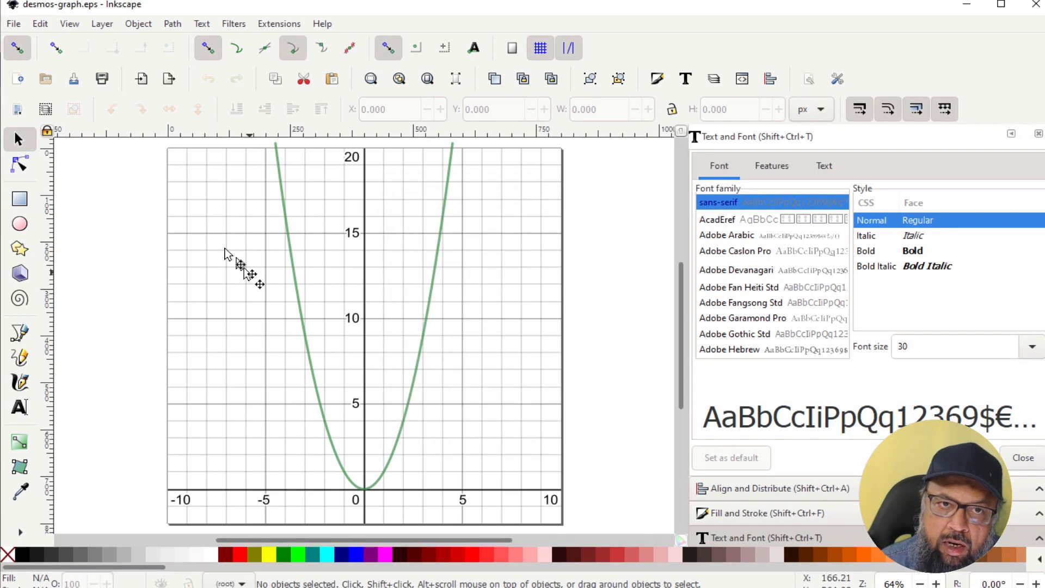
pyautogui.moveTo(94, 13)
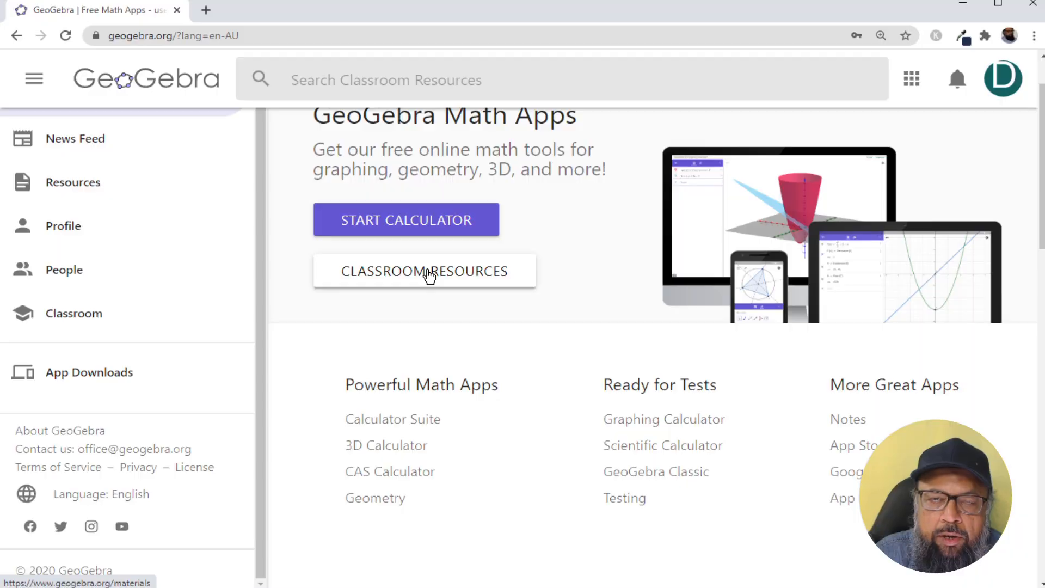
pyautogui.moveTo(120, 110)
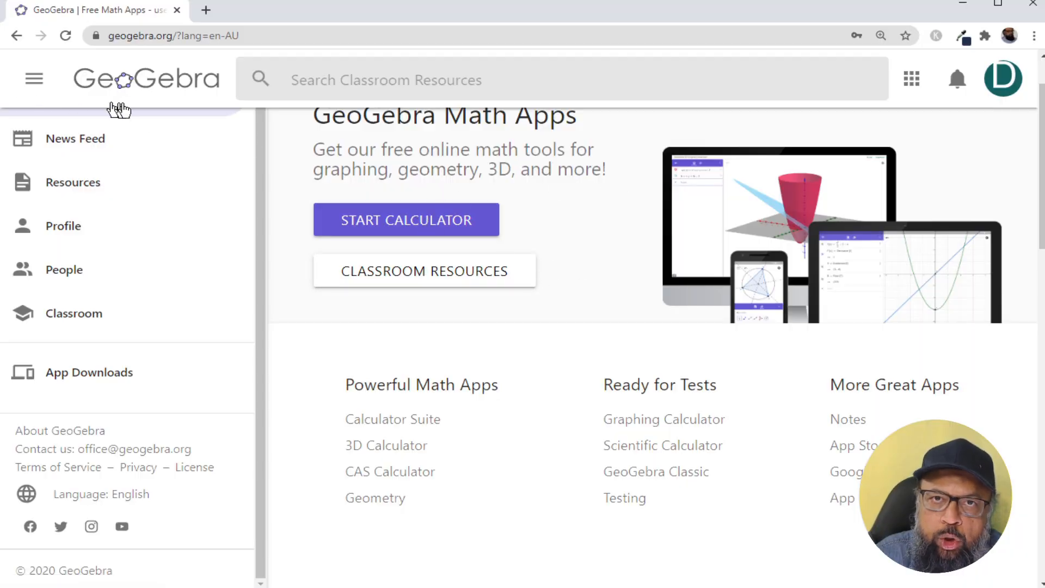
pyautogui.moveTo(218, 131)
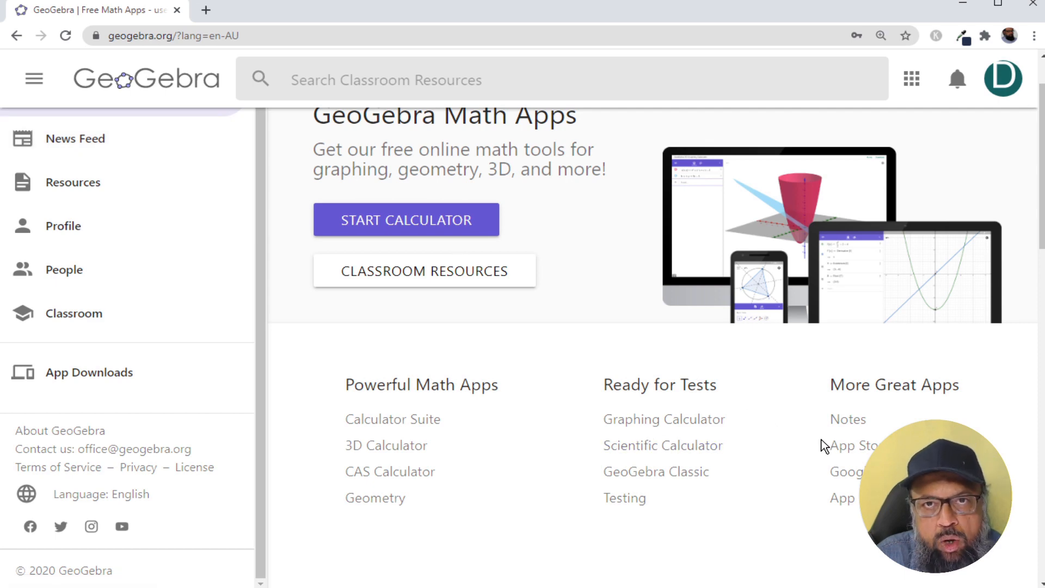
pyautogui.moveTo(664, 418)
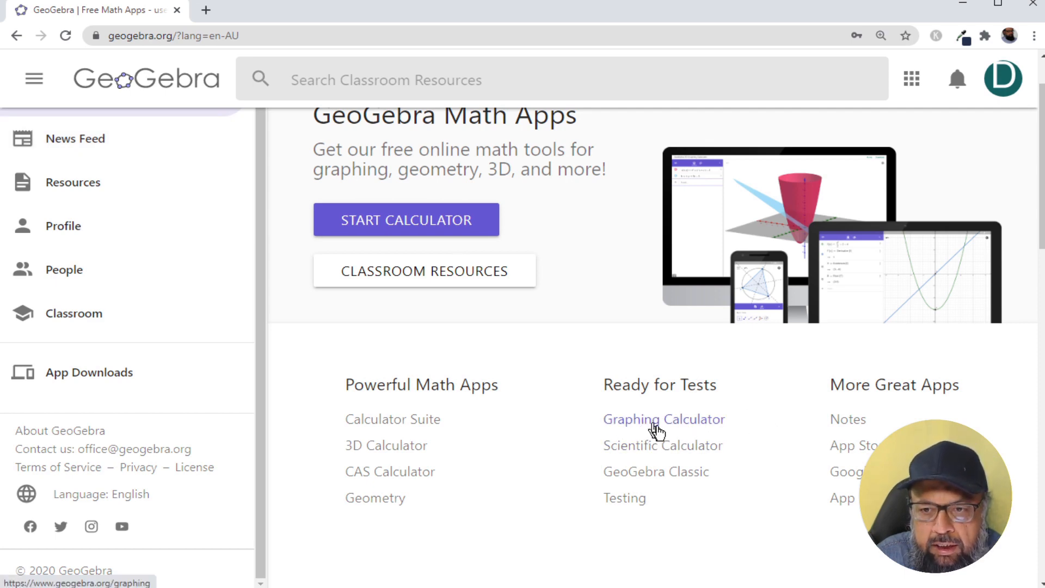
# Step: Launch GeoGebra's Graphing Calculator from the home page
pyautogui.click(663, 418)
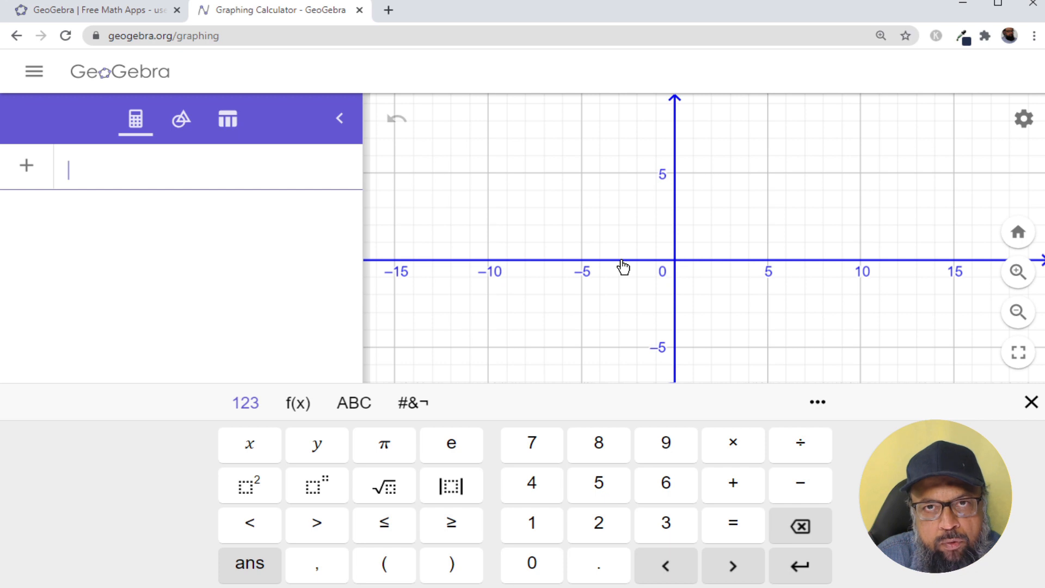
pyautogui.moveTo(80, 180)
pyautogui.write('f(x) = x^2')
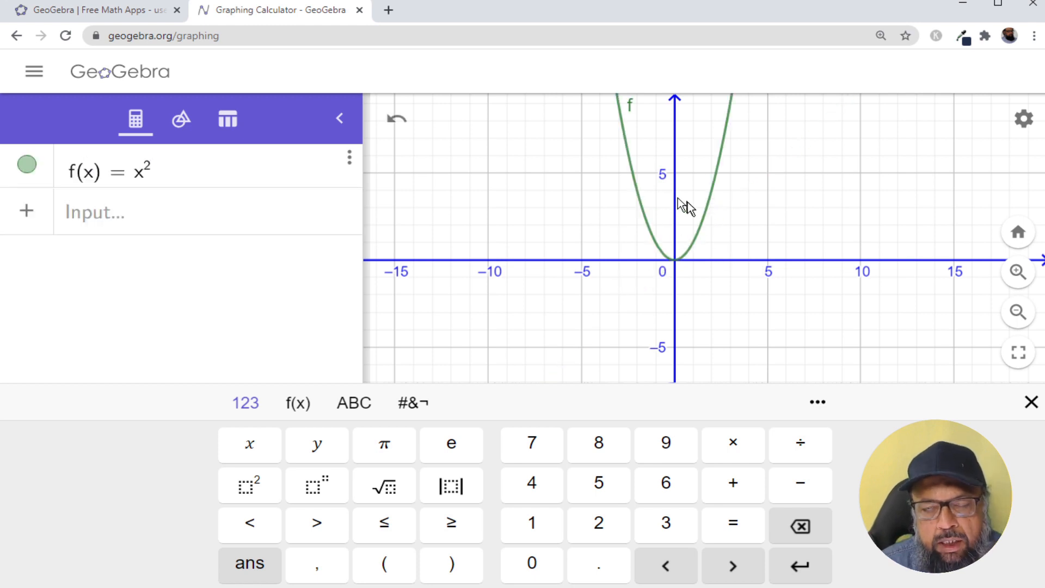
# Step: Frame the f(x) = x² parabola up to about 20, dismissing the keyboard and briefly reviewing graph Settings
pyautogui.scroll(-3)
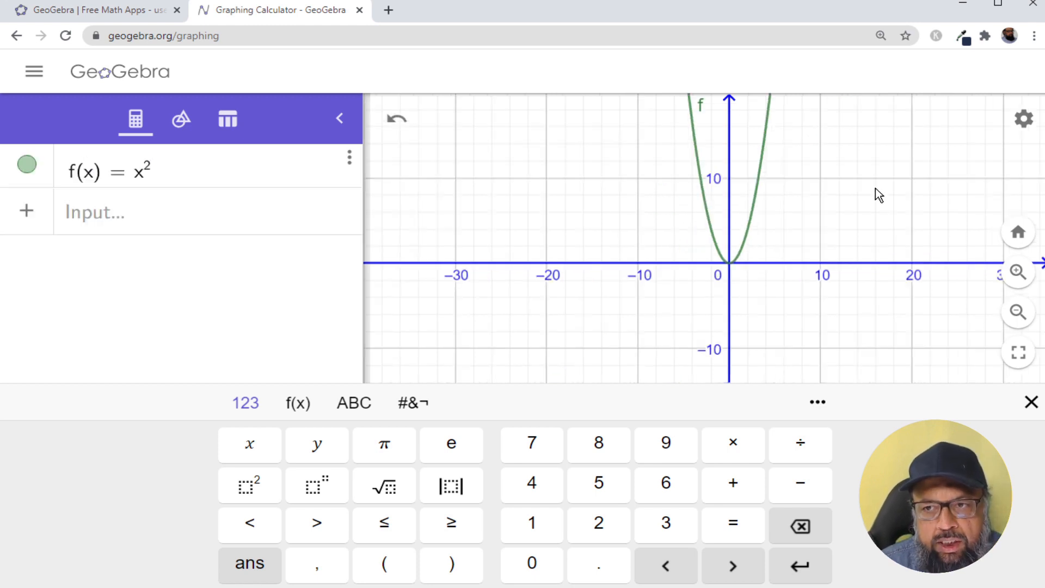
pyautogui.click(1031, 401)
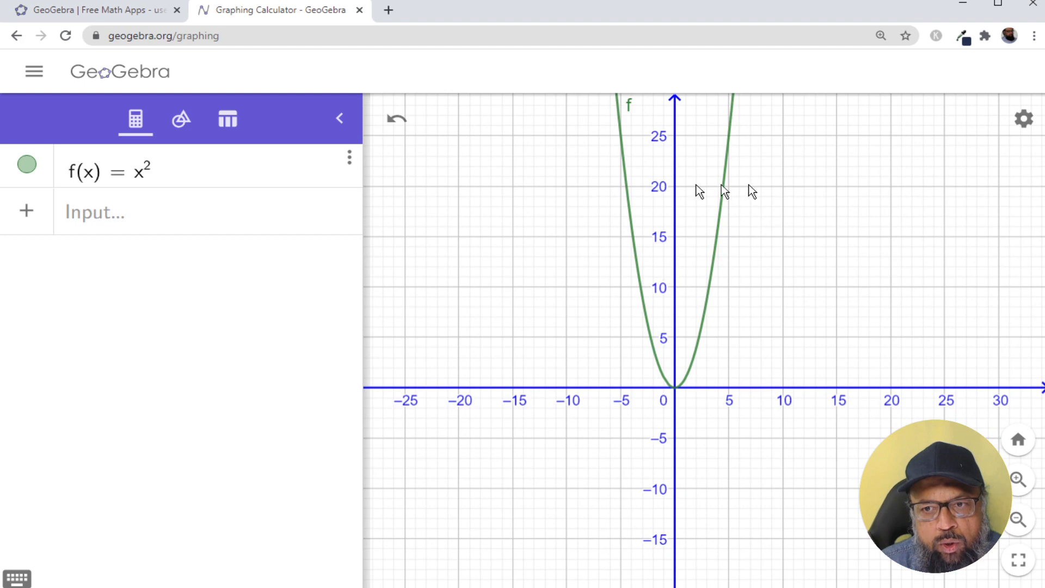
pyautogui.moveTo(783, 273)
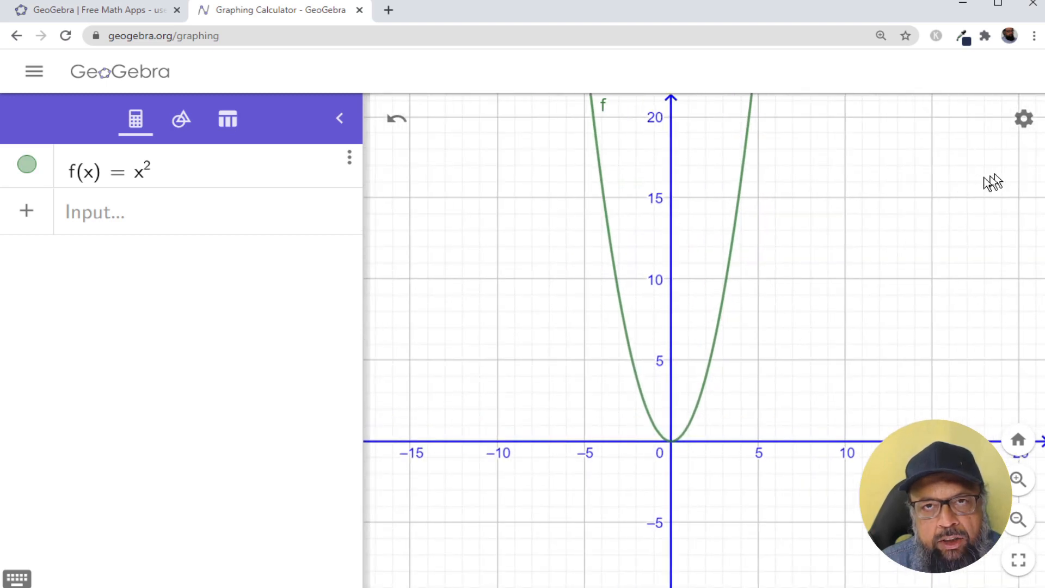
pyautogui.click(1023, 118)
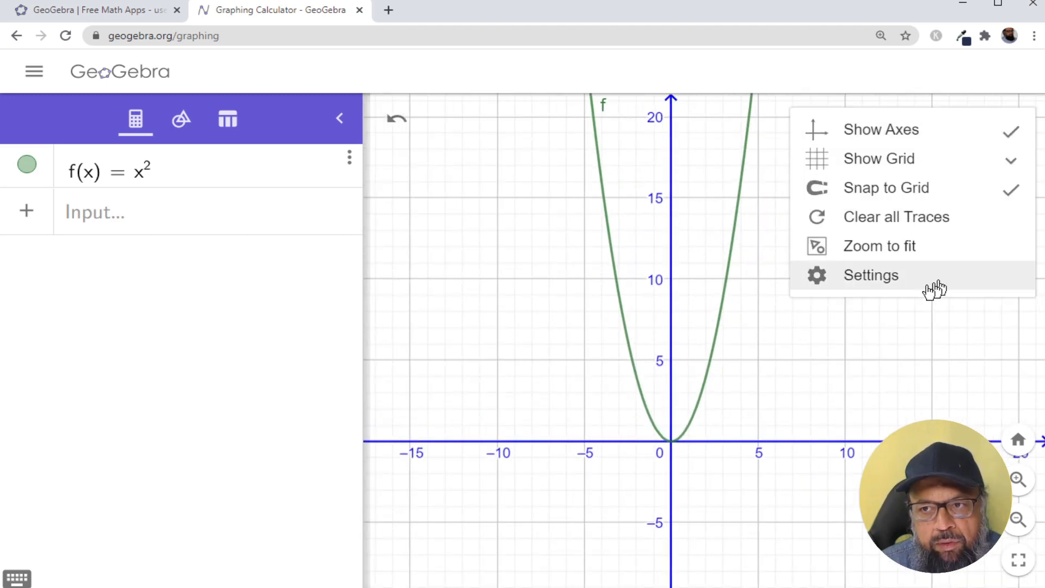
pyautogui.click(871, 274)
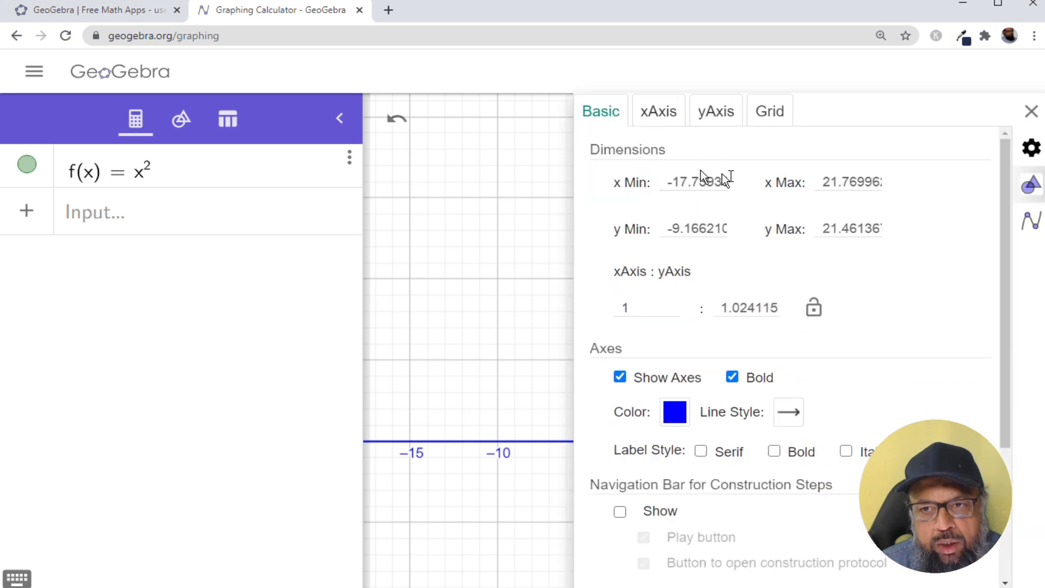
pyautogui.moveTo(720, 207)
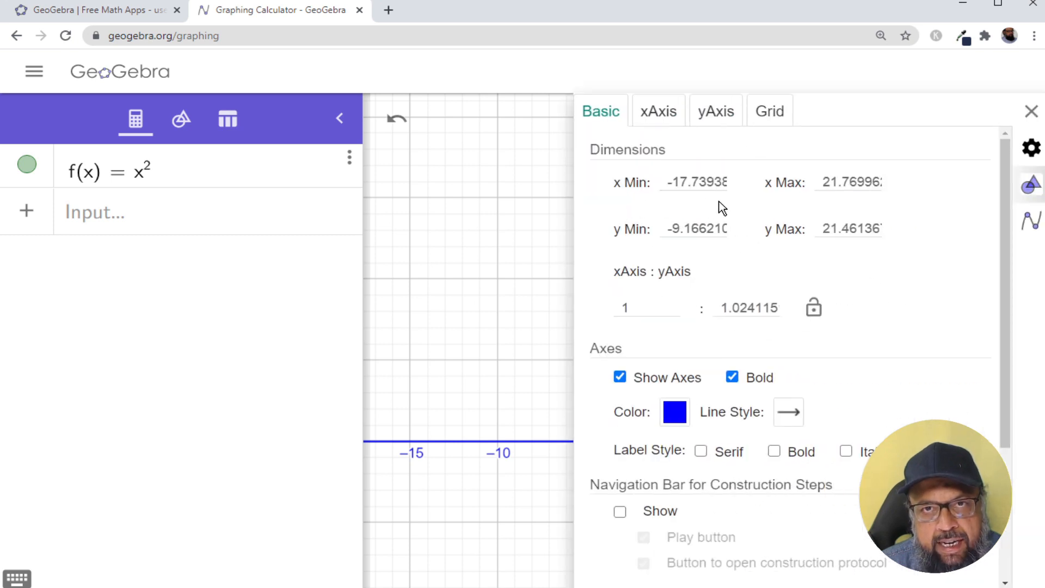
pyautogui.click(1031, 111)
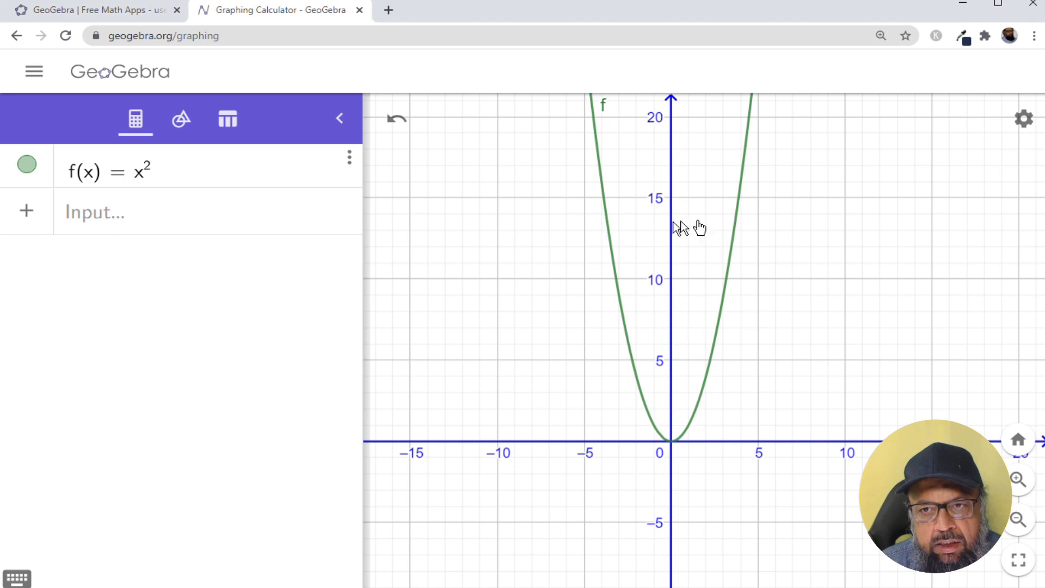
pyautogui.moveTo(900, 239)
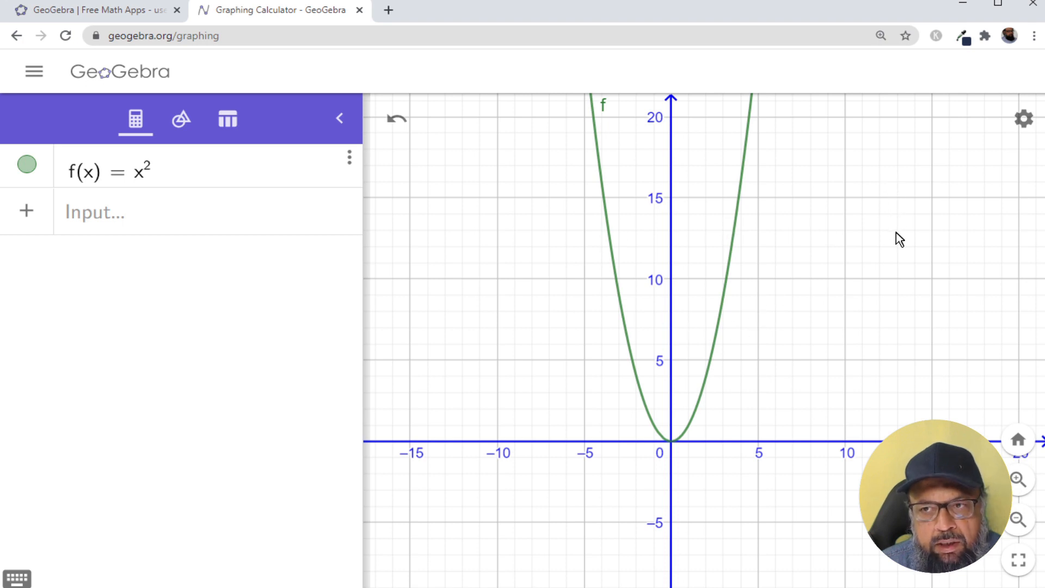
pyautogui.moveTo(913, 185)
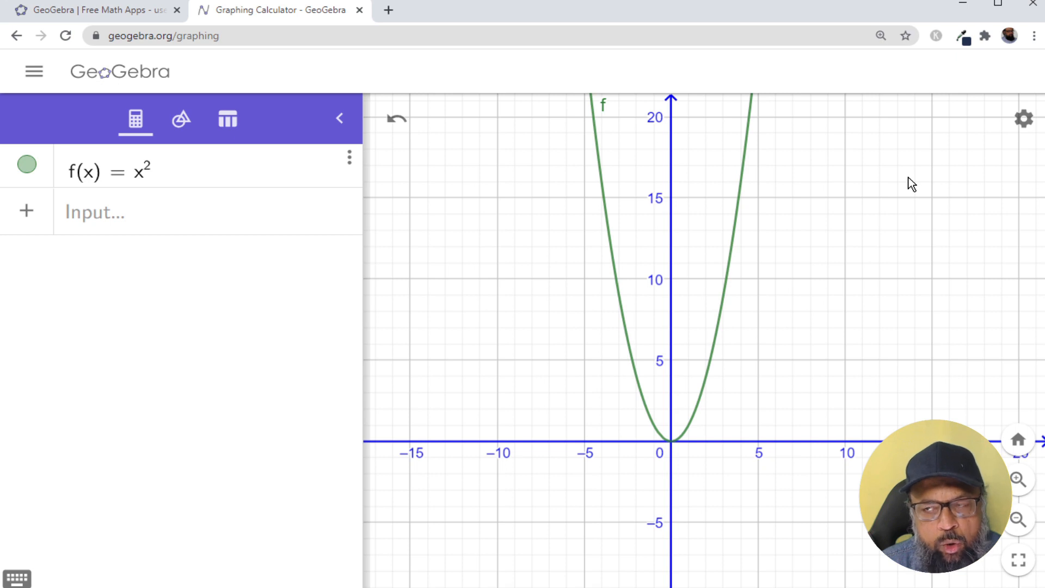
pyautogui.moveTo(34, 72)
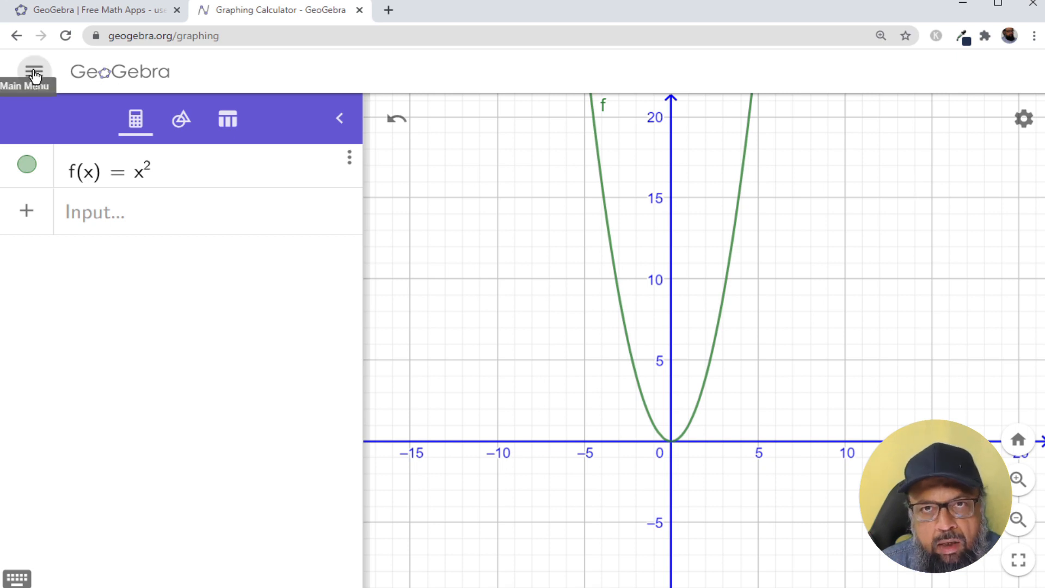
pyautogui.moveTo(516, 189)
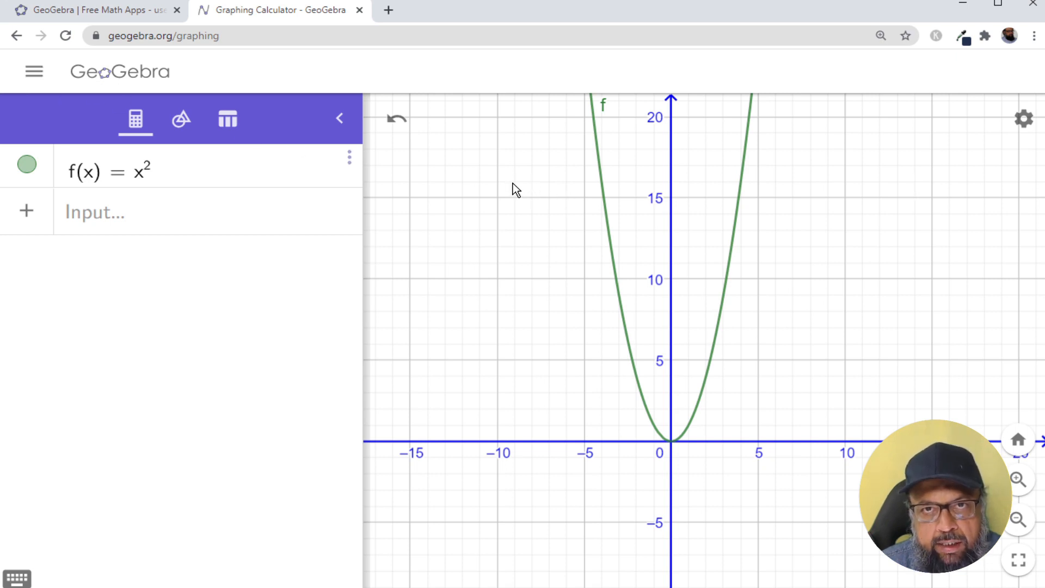
# Step: Download the GeoGebra graph as an SVG image via Main Menu > Download as
pyautogui.click(34, 72)
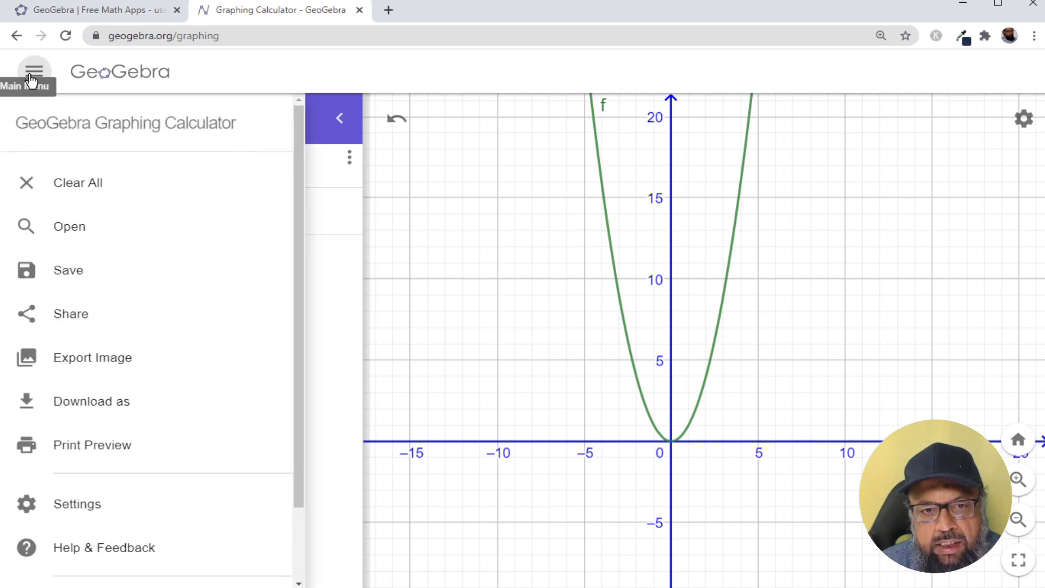
pyautogui.moveTo(92, 400)
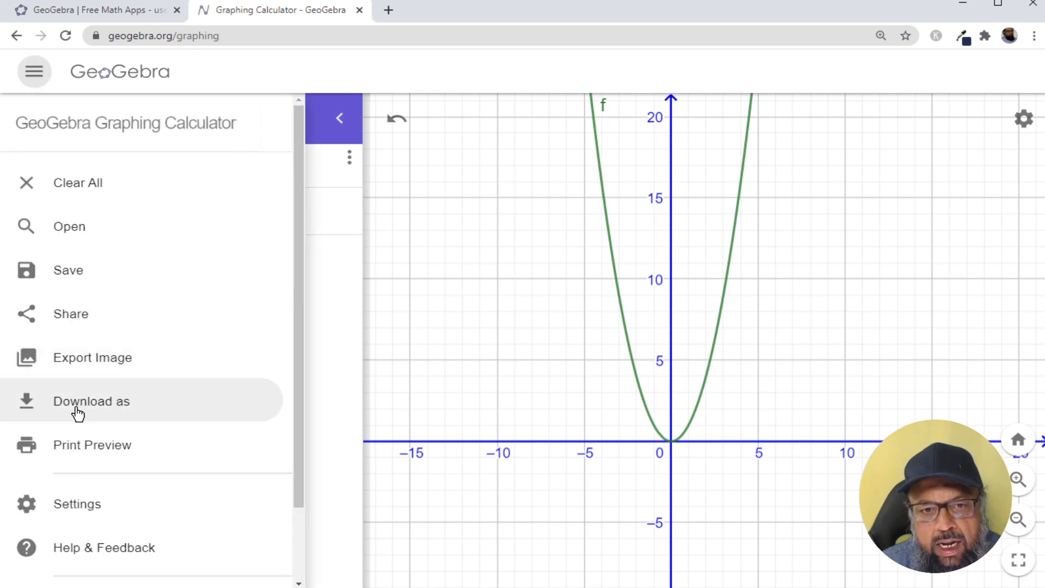
pyautogui.click(92, 401)
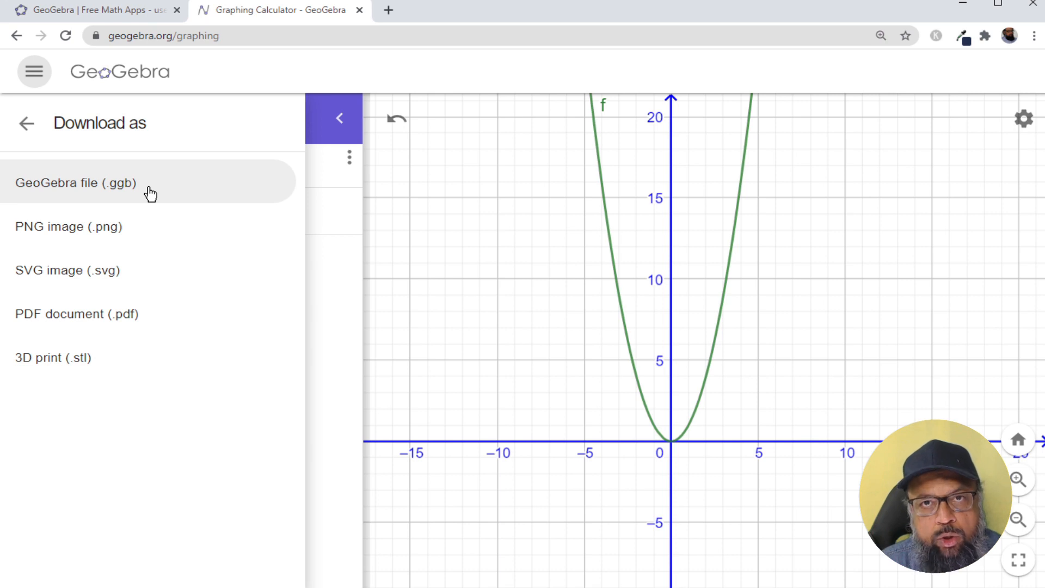
pyautogui.moveTo(107, 275)
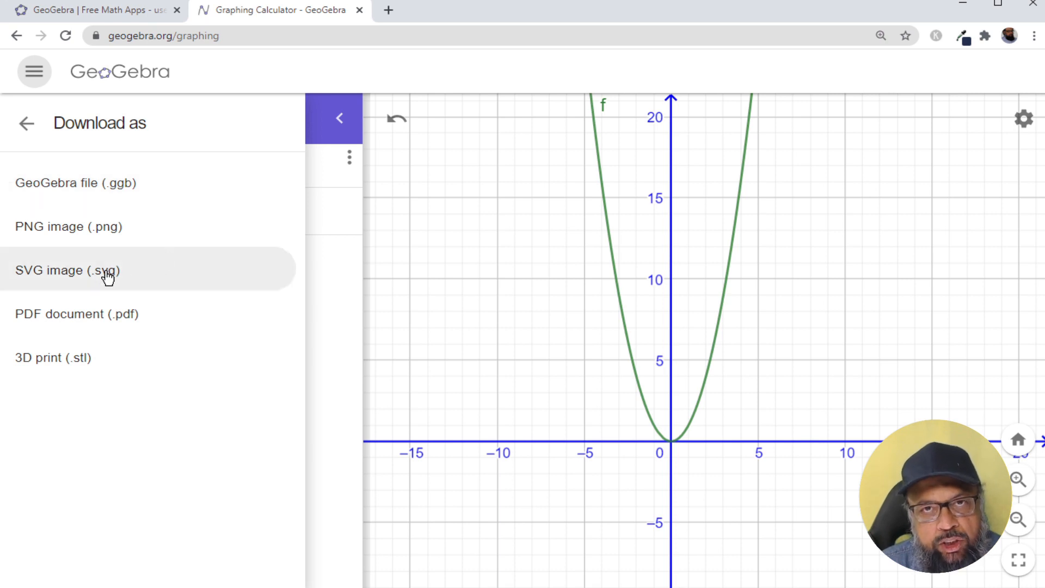
pyautogui.click(26, 123)
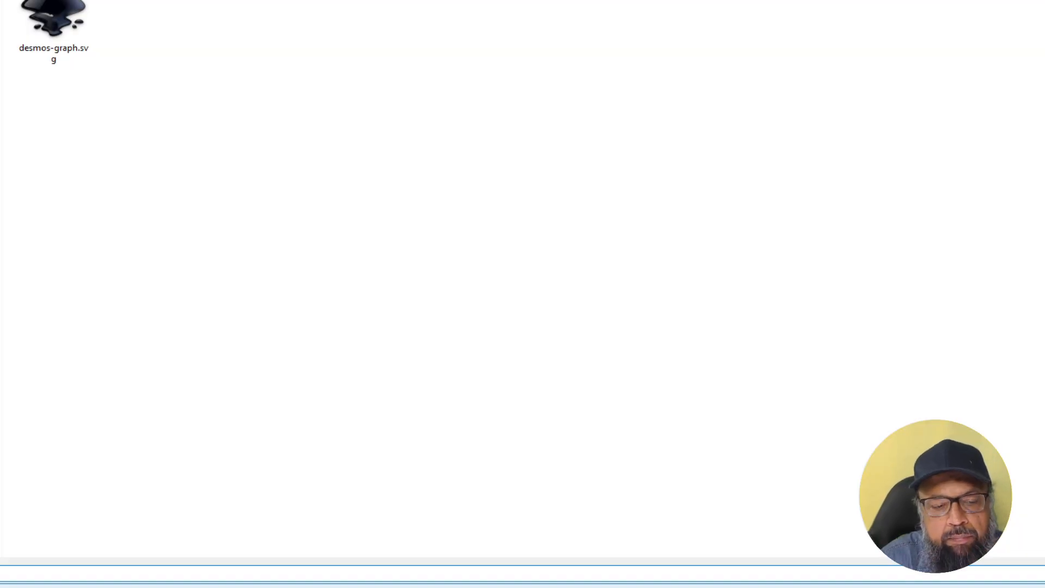
# Step: Open the downloaded geogebra-graph.svg in Inkscape
pyautogui.doubleClick(53, 17)
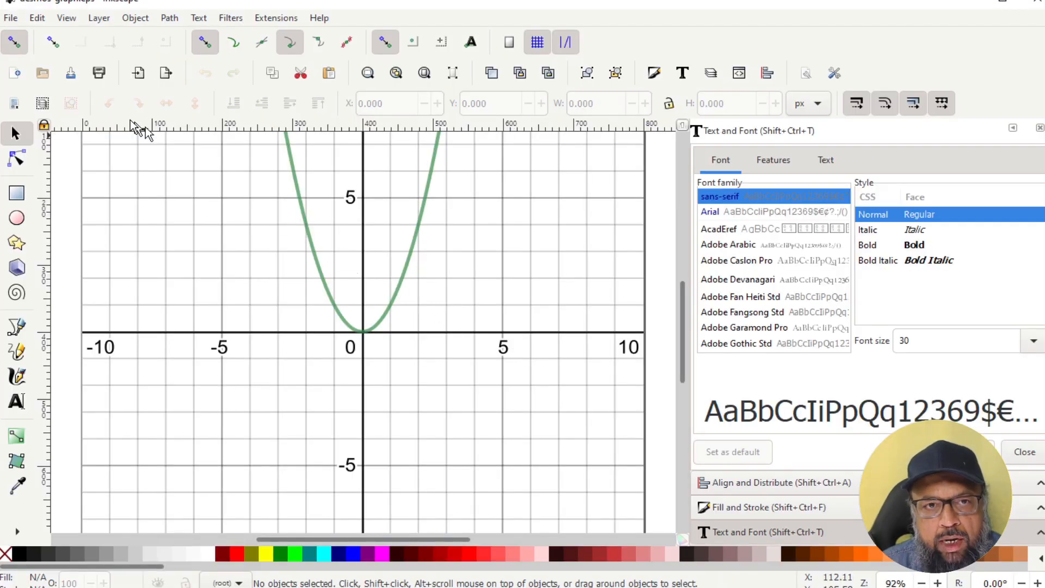
pyautogui.click(10, 18)
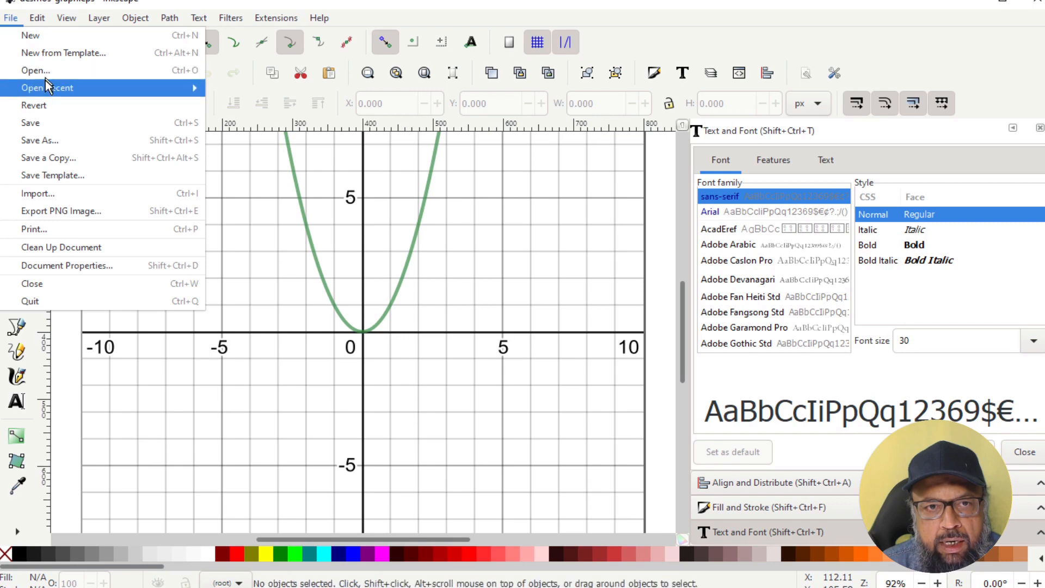
pyautogui.click(35, 70)
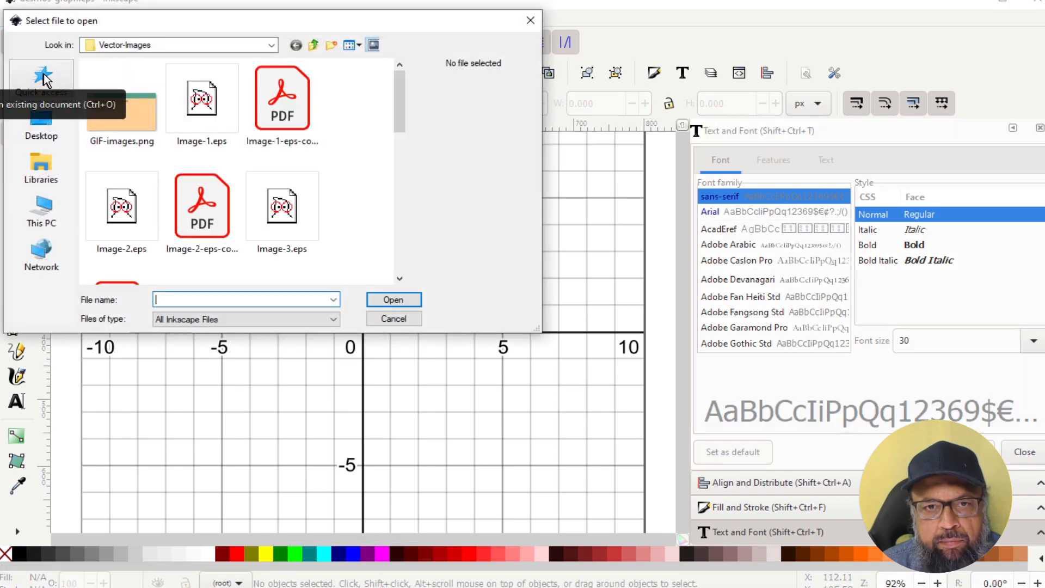
pyautogui.click(121, 223)
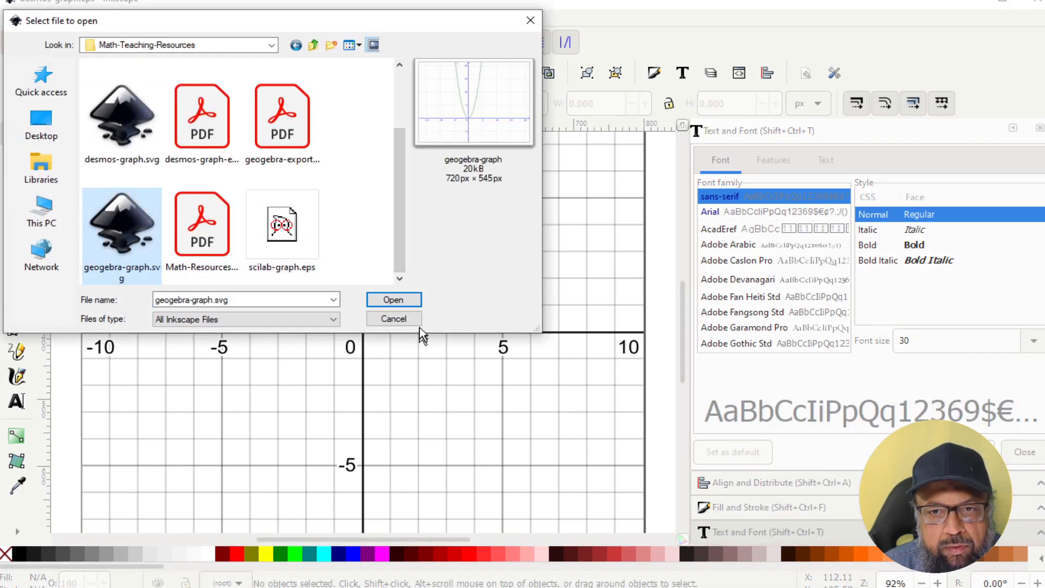
pyautogui.click(393, 299)
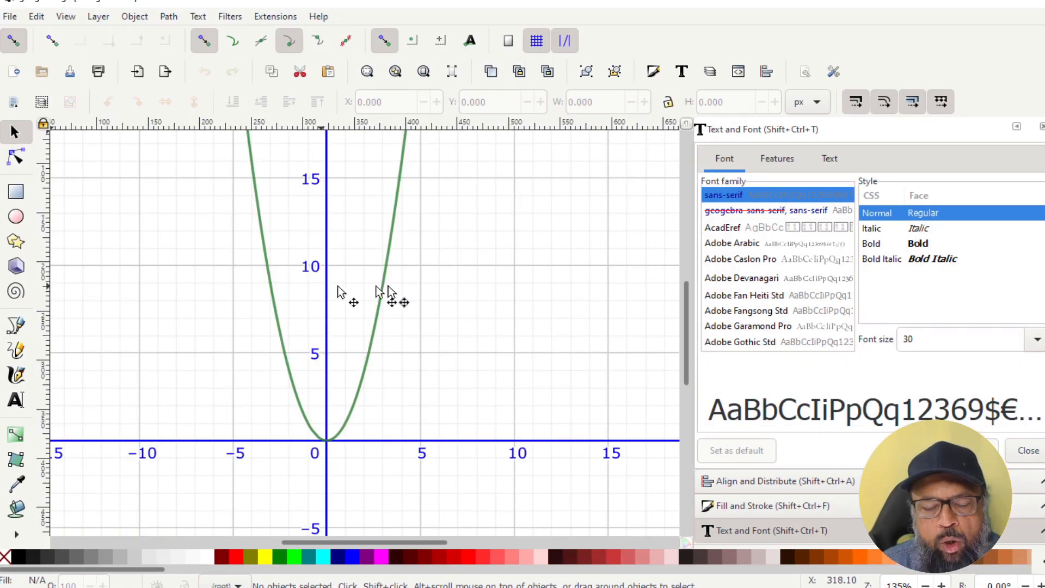
pyautogui.moveTo(8, 19)
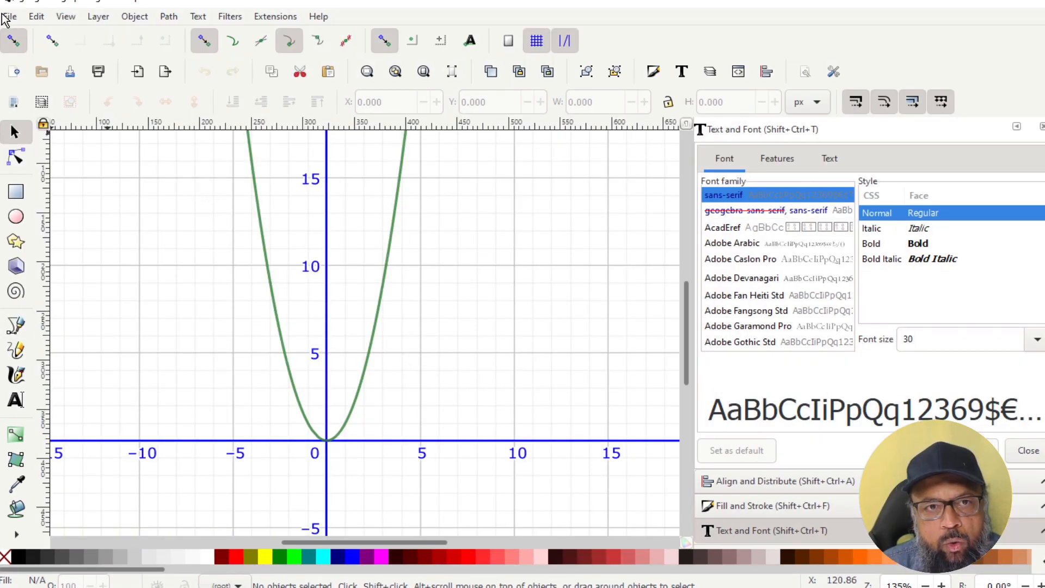
# Step: Save it as geogebra-graph.eps in Encapsulated PostScript beside the Desmos and Scilab EPS files
pyautogui.click(10, 16)
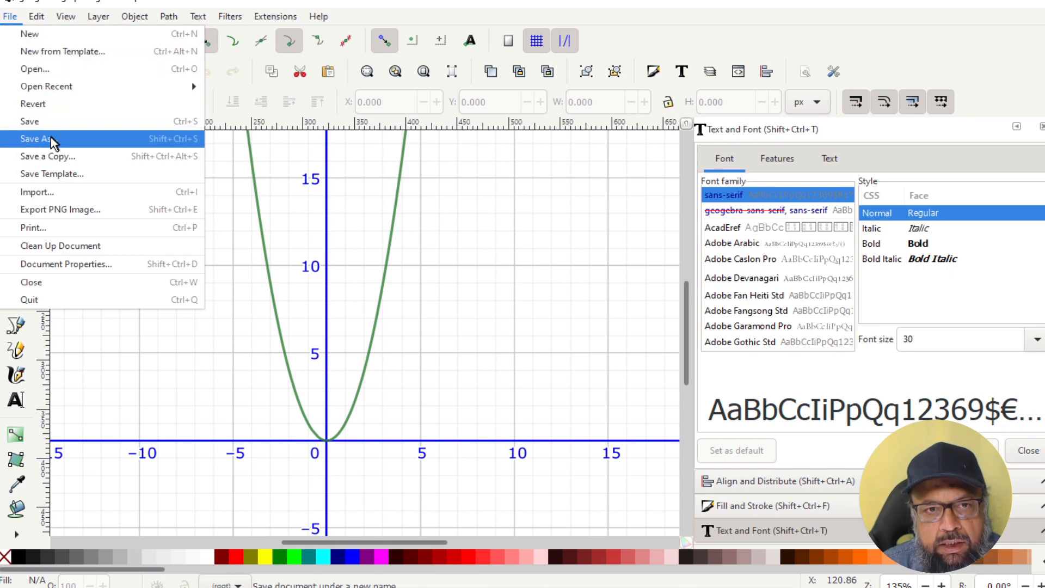
pyautogui.click(40, 138)
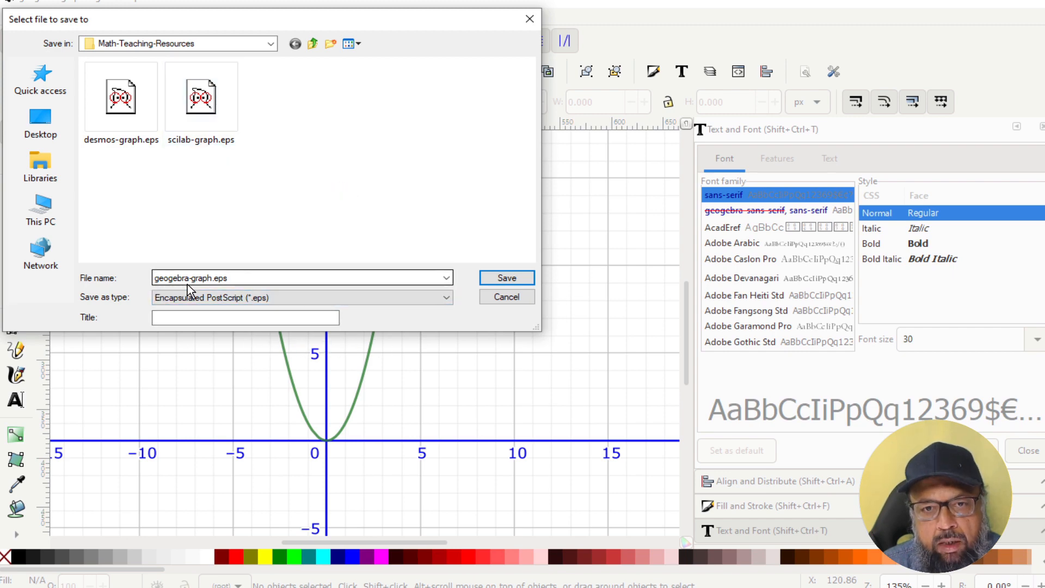
pyautogui.click(506, 278)
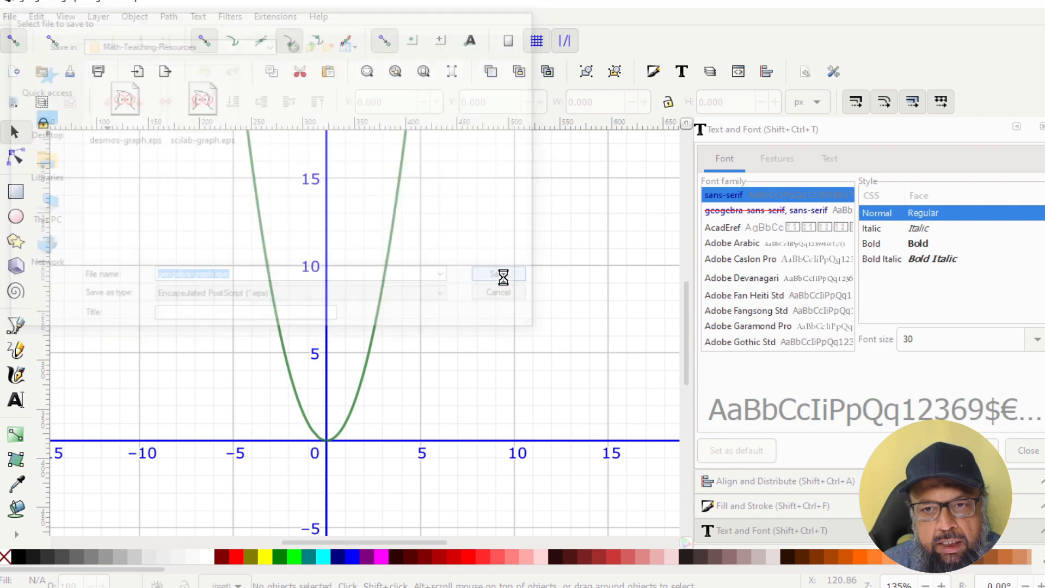
pyautogui.click(498, 273)
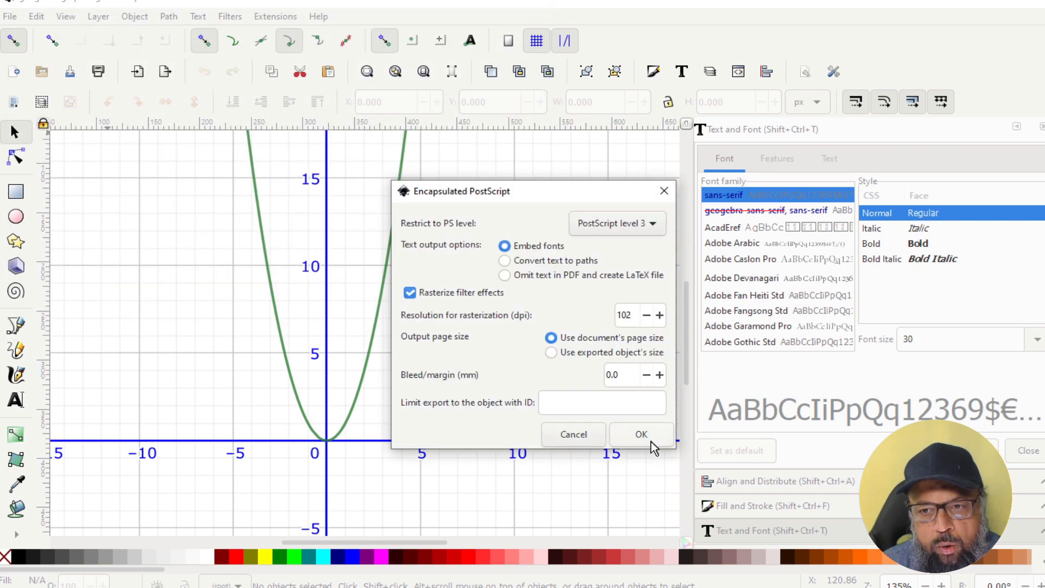
pyautogui.click(640, 434)
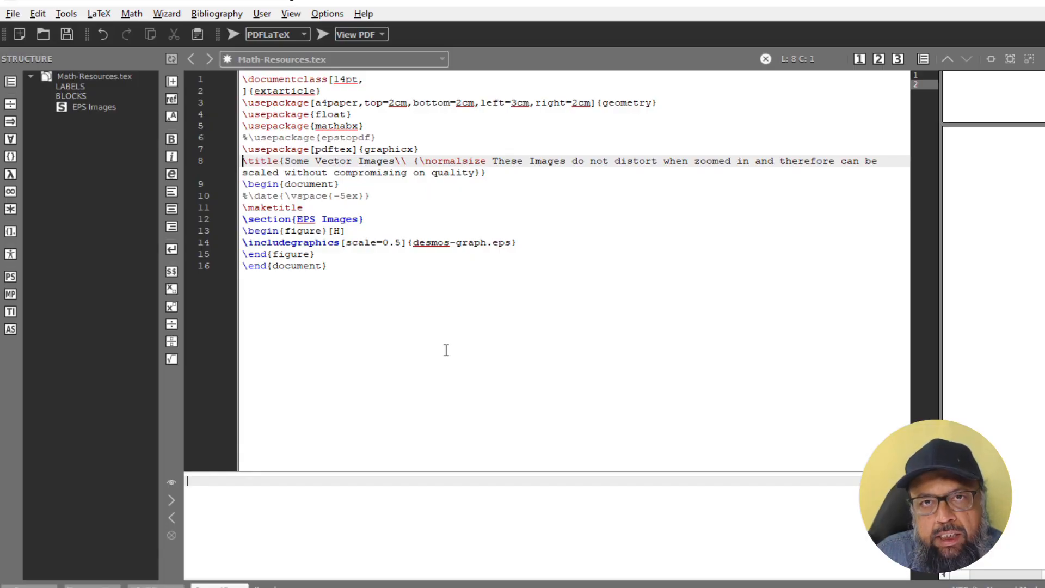
pyautogui.moveTo(450, 295)
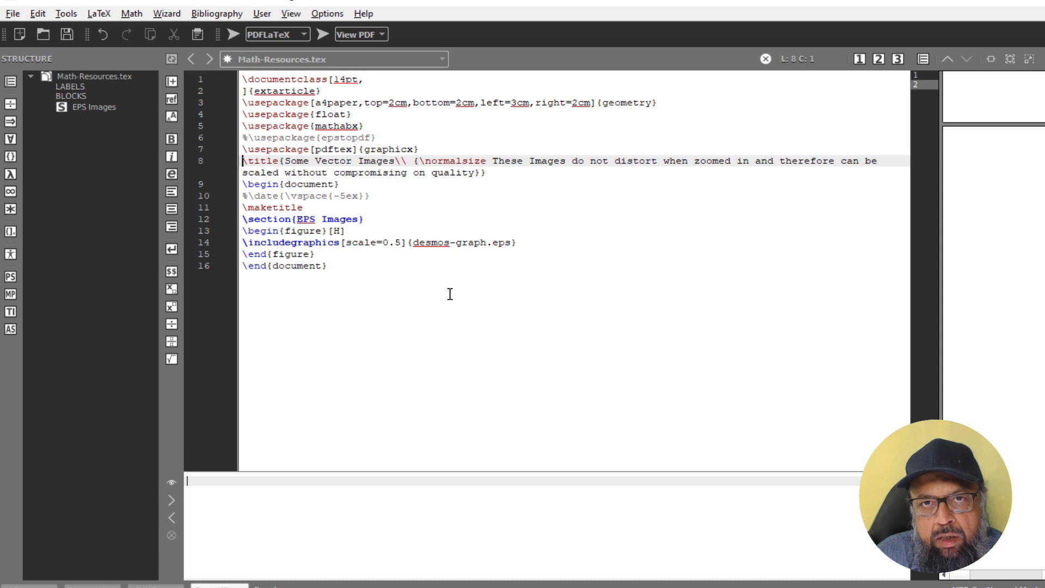
pyautogui.moveTo(386, 200)
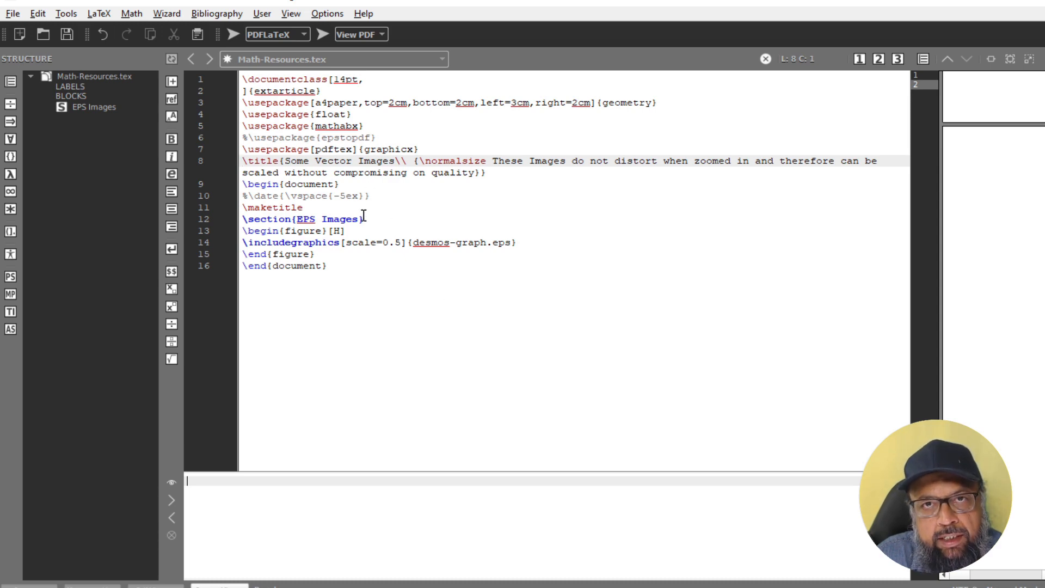
pyautogui.moveTo(504, 264)
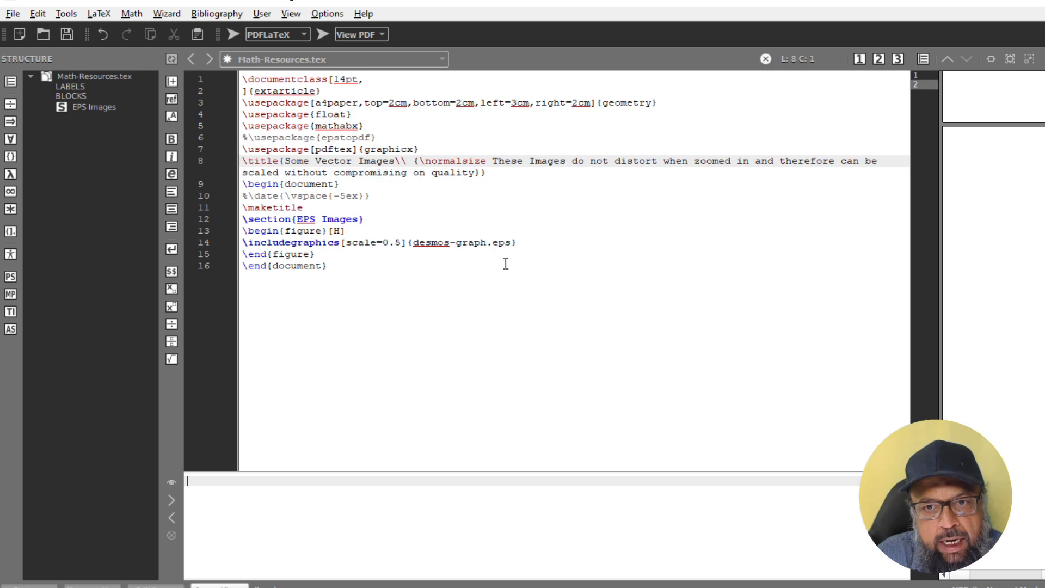
pyautogui.moveTo(467, 258)
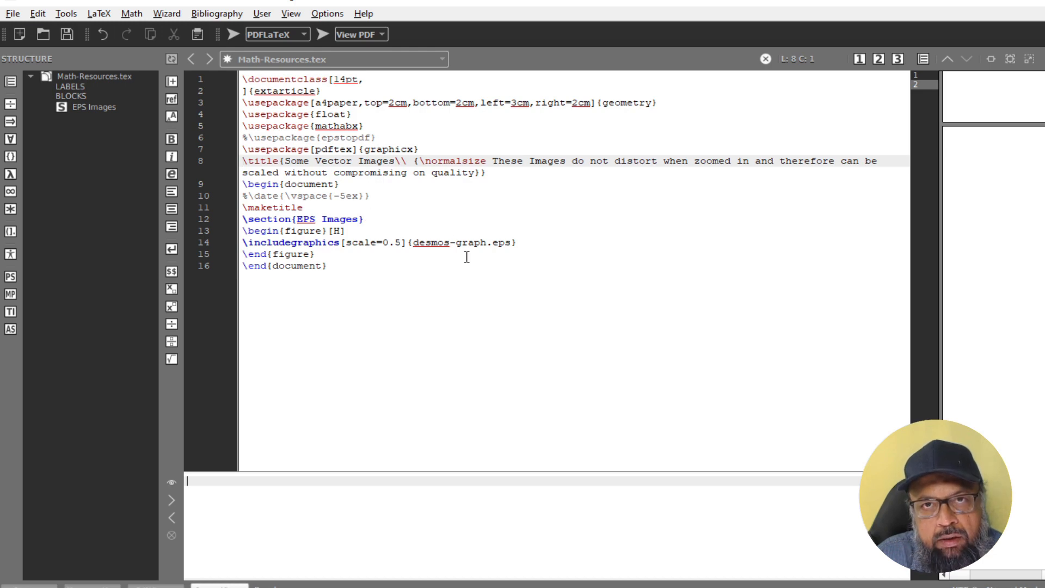
# Step: Select the \begin{figure}…\end{figure} block embedding desmos-graph.eps (lines 13–15) for copying
pyautogui.click(257, 231)
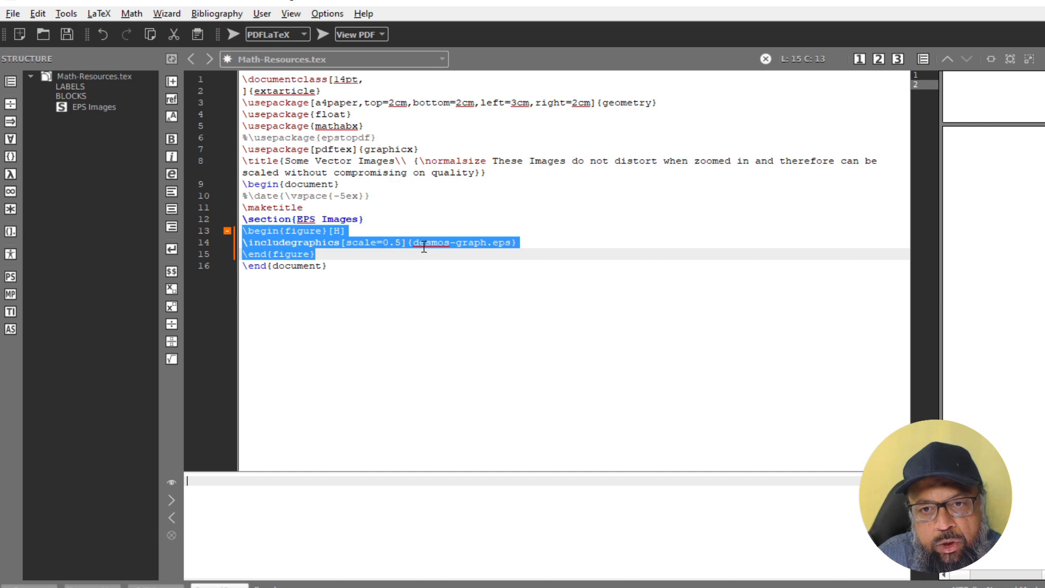
pyautogui.click(434, 242)
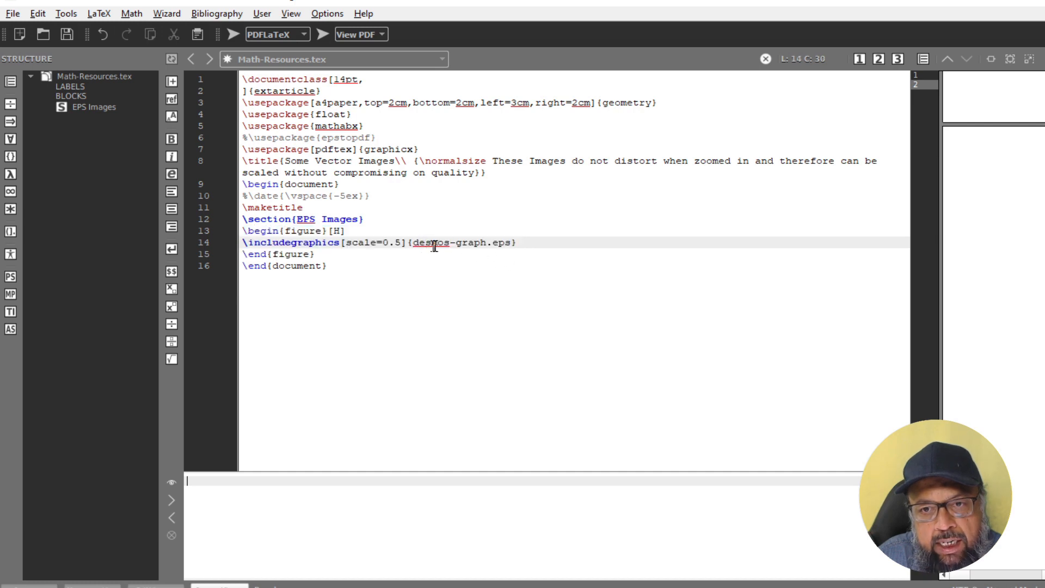
pyautogui.click(489, 242)
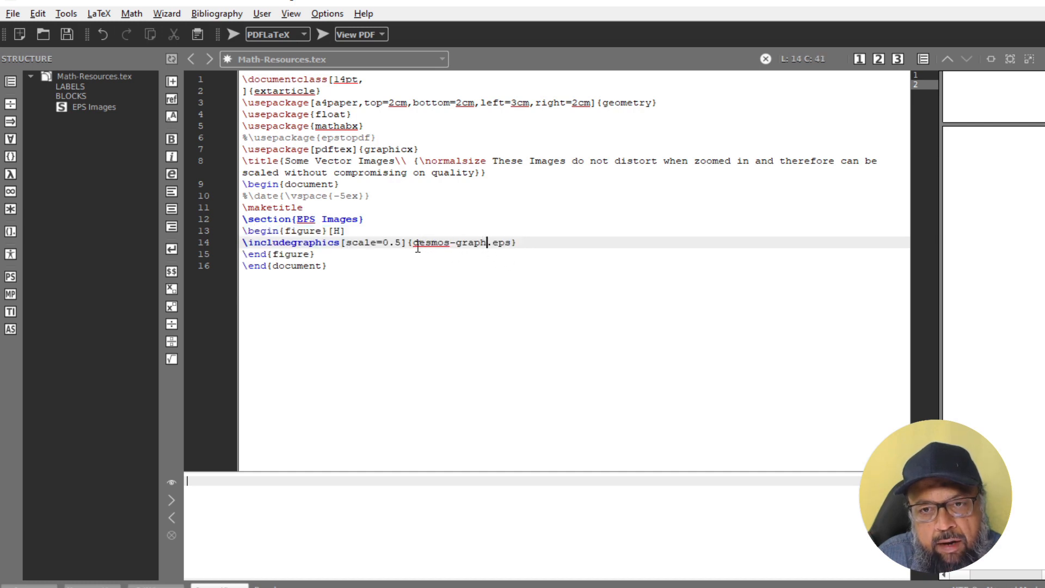
pyautogui.moveTo(444, 257)
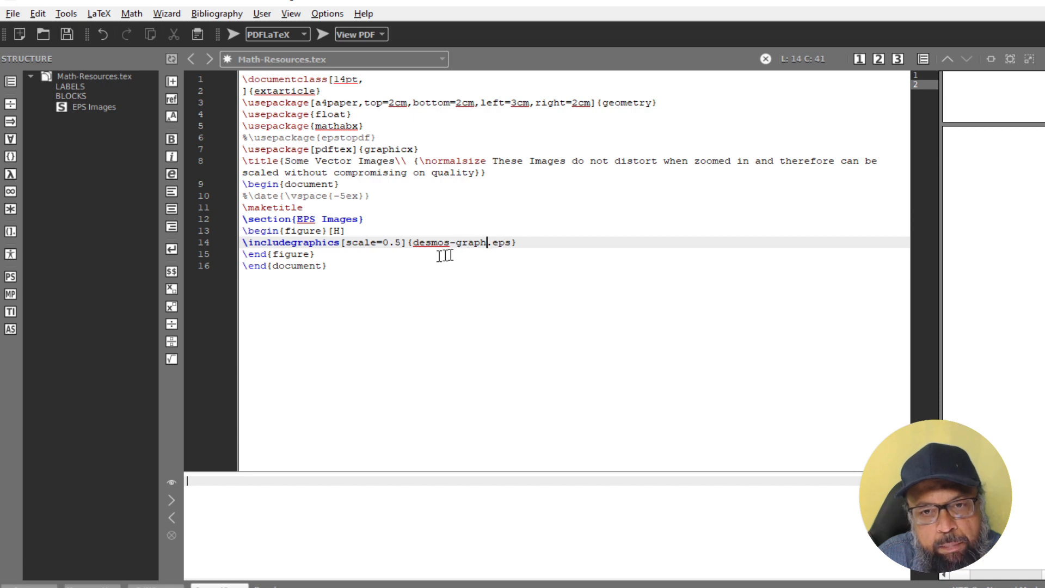
pyautogui.click(247, 230)
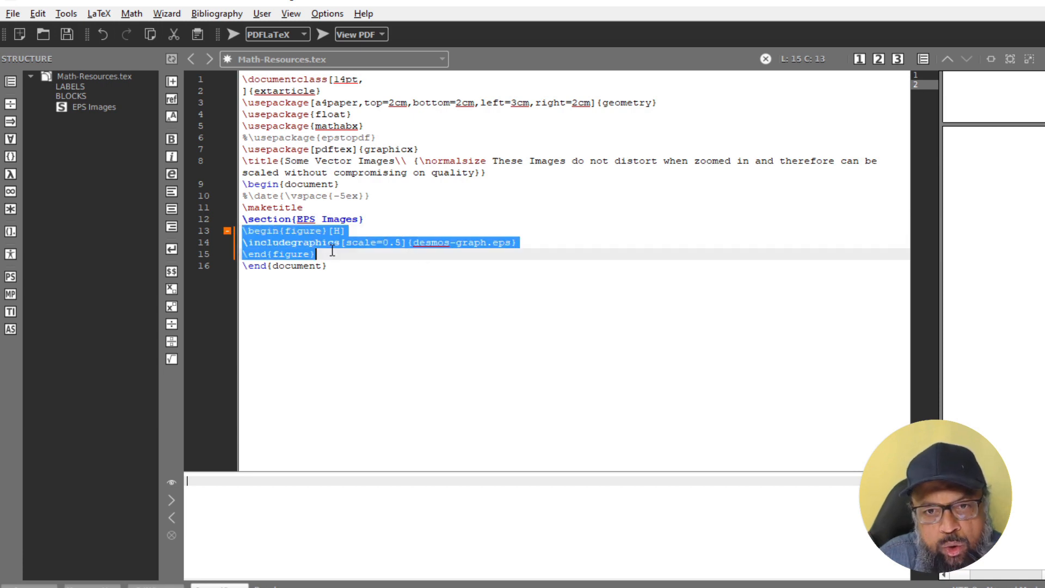
# Step: Duplicate the figure block and set the copies to scilab-graph.eps and geogebra-graph.eps
pyautogui.press('Return')
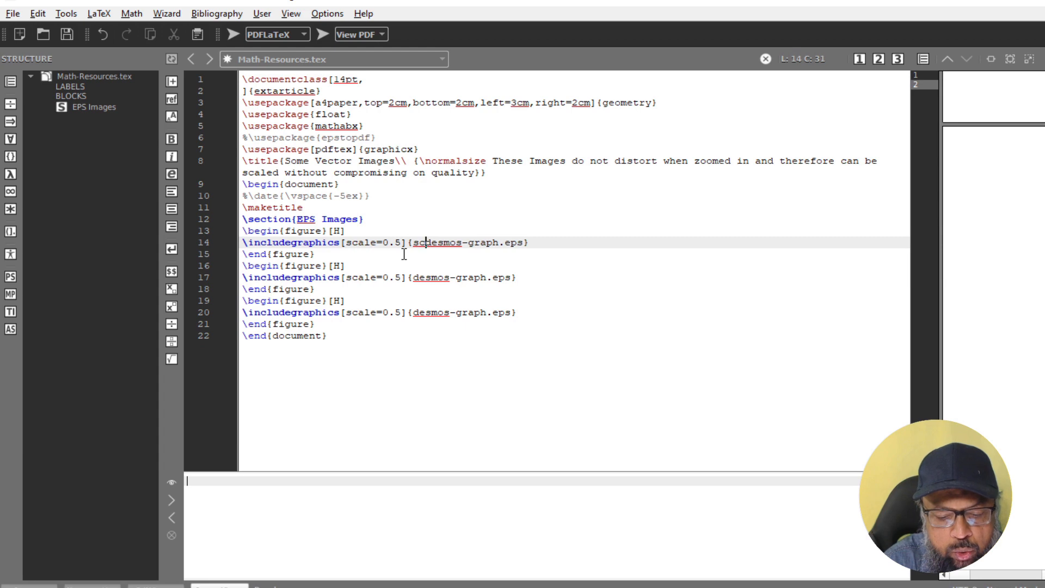
pyautogui.write('ilab')
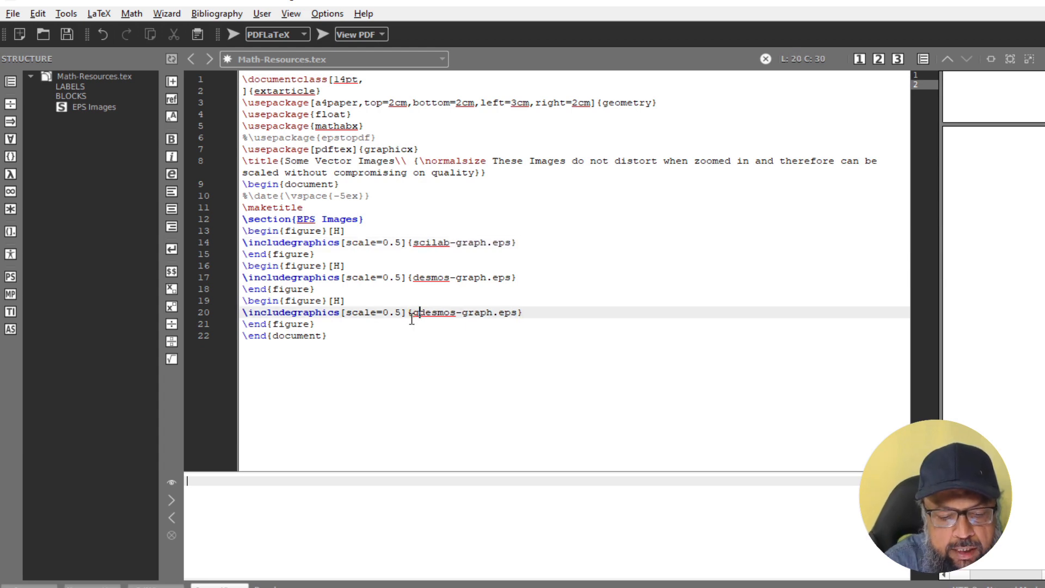
pyautogui.write('geogebra')
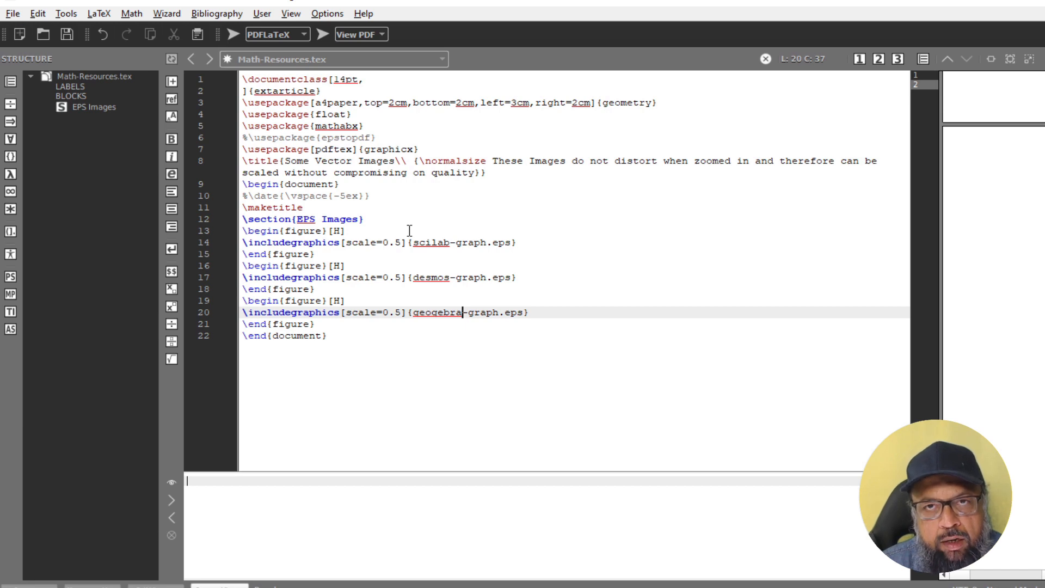
pyautogui.moveTo(439, 222)
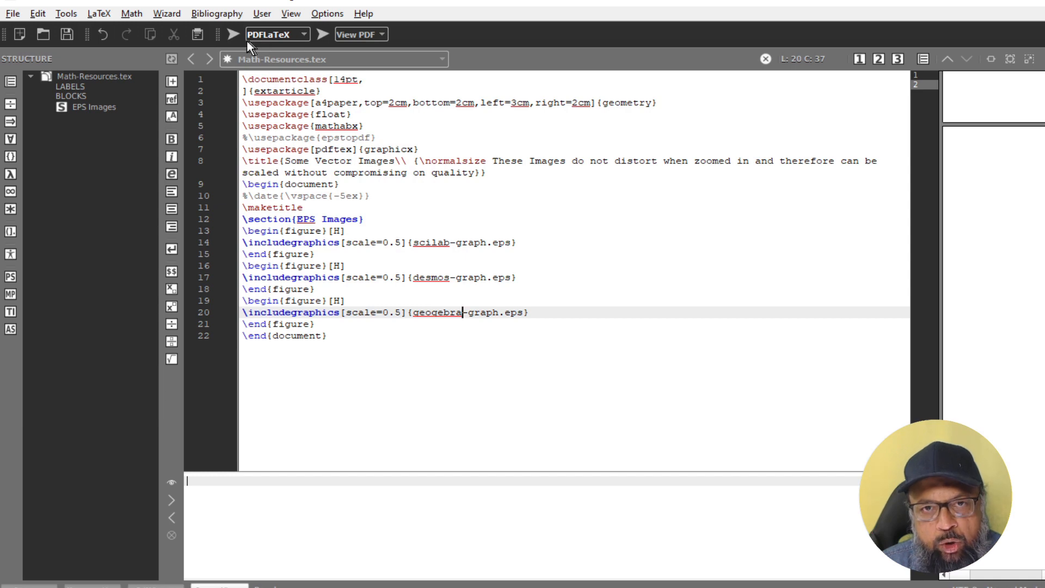
# Step: Build the document with PDFLaTeX so the PDF appears beside the source
pyautogui.click(233, 34)
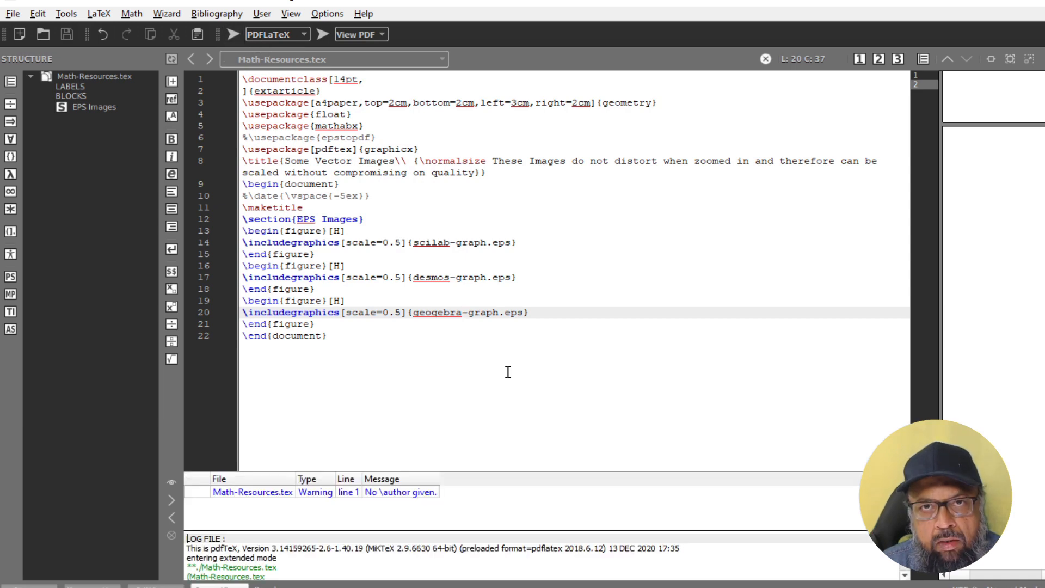
pyautogui.moveTo(489, 301)
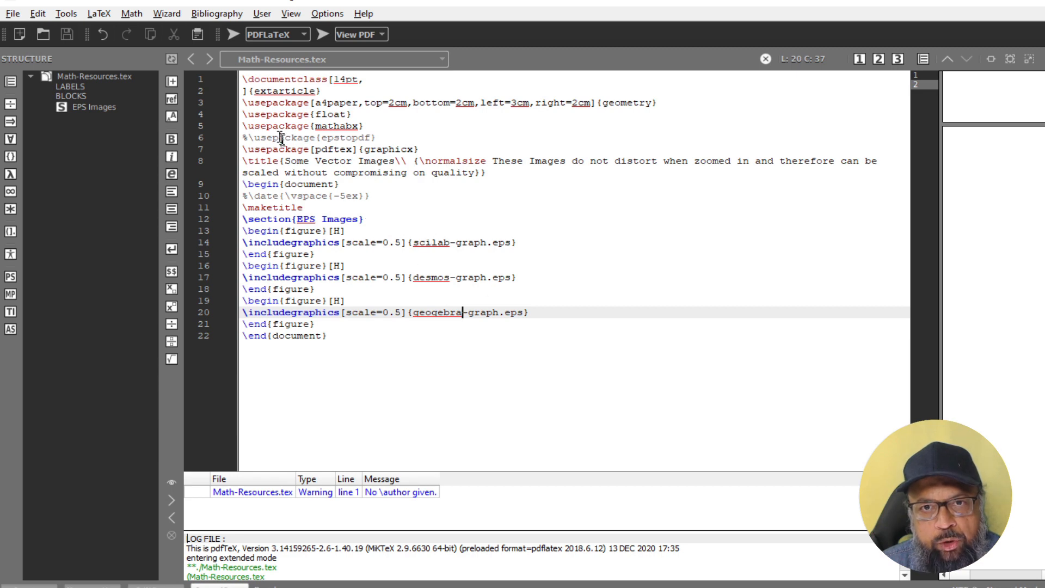
pyautogui.moveTo(434, 211)
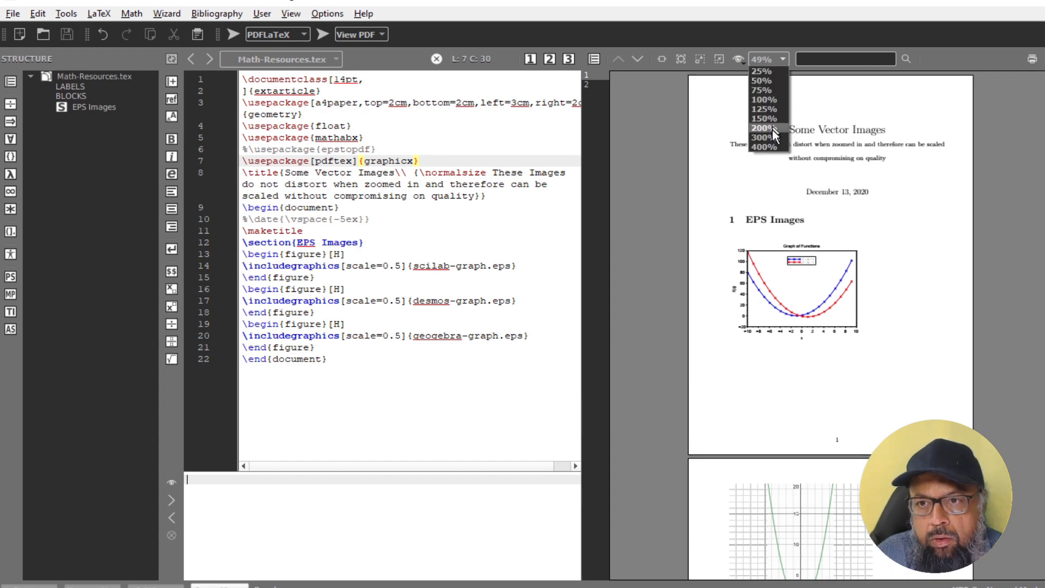
# Step: Magnify the PDF preview to 200% and zoom further into the GeoGebra parabola
pyautogui.click(763, 147)
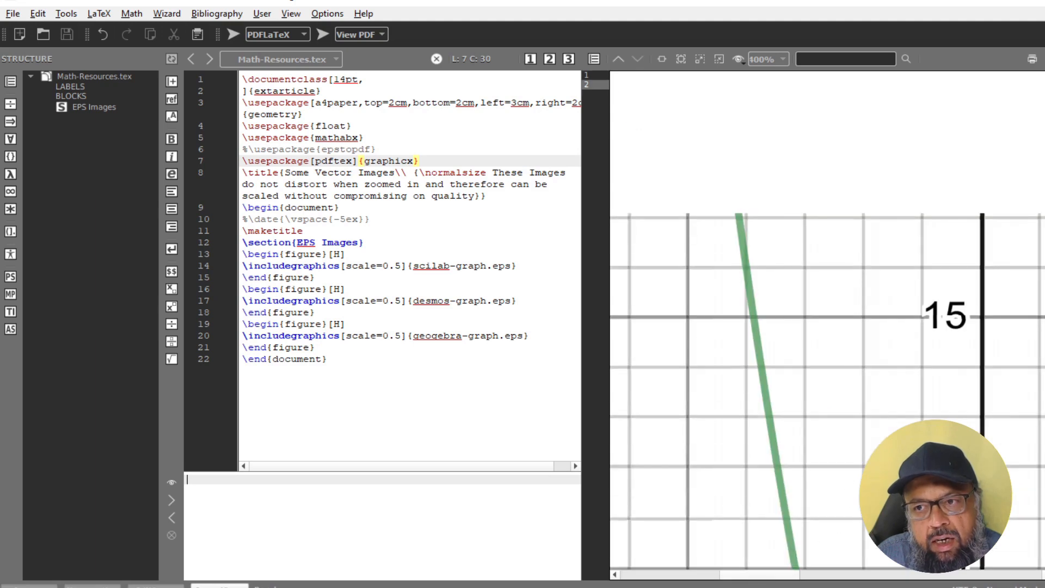
pyautogui.scroll(3)
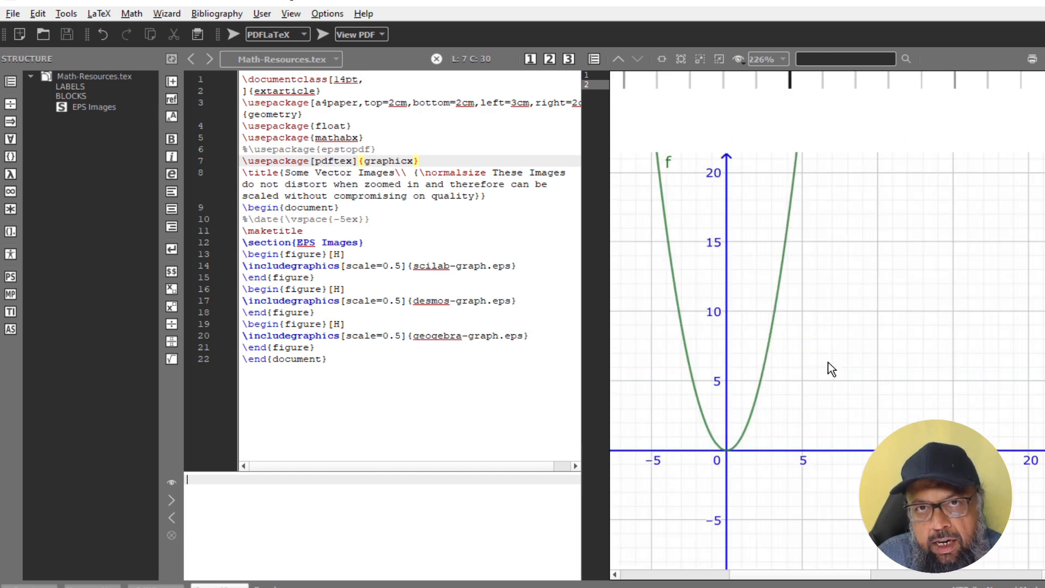
pyautogui.moveTo(827, 362)
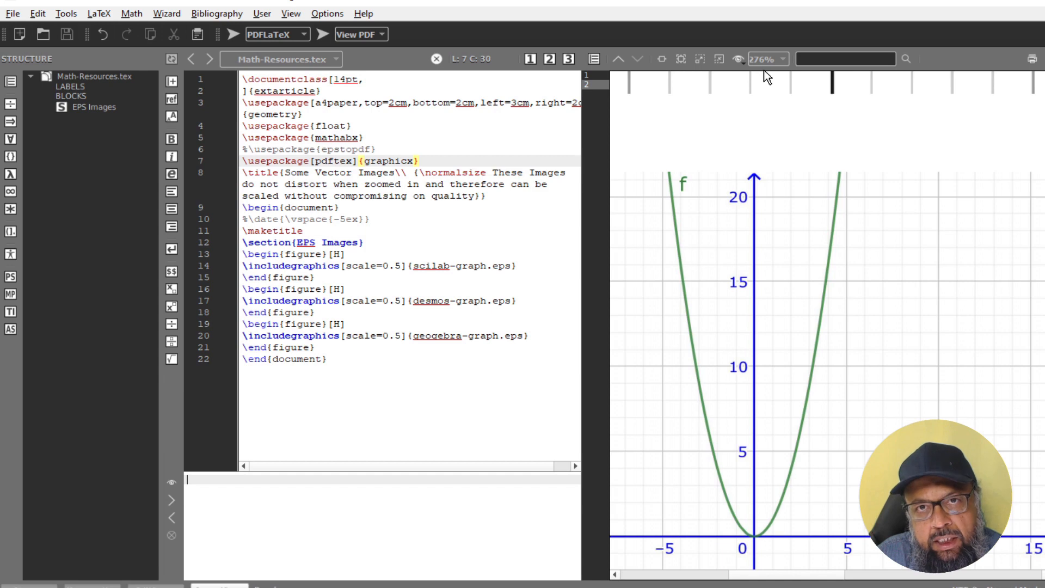
pyautogui.moveTo(860, 351)
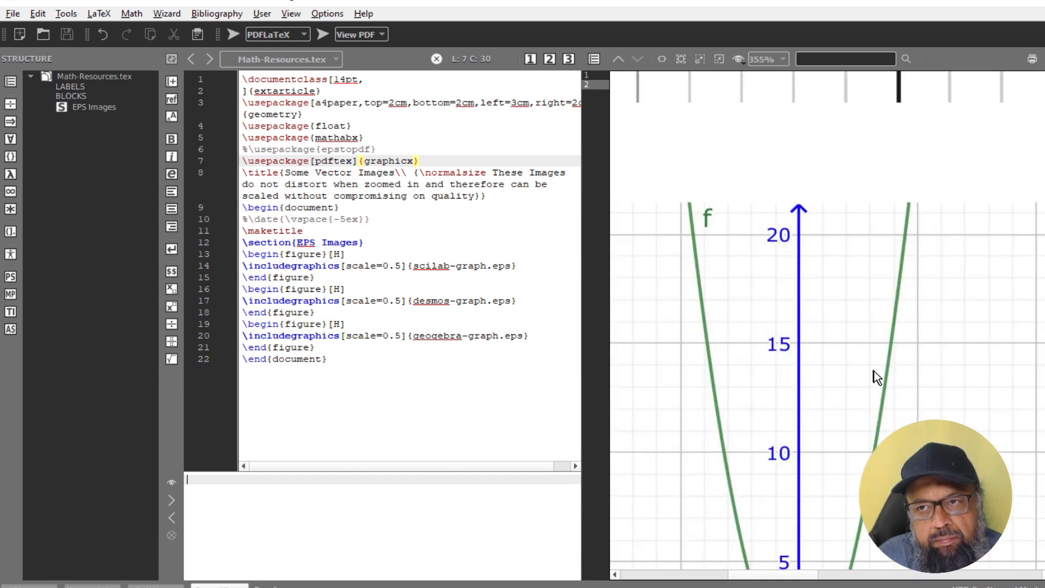
pyautogui.scroll(-3)
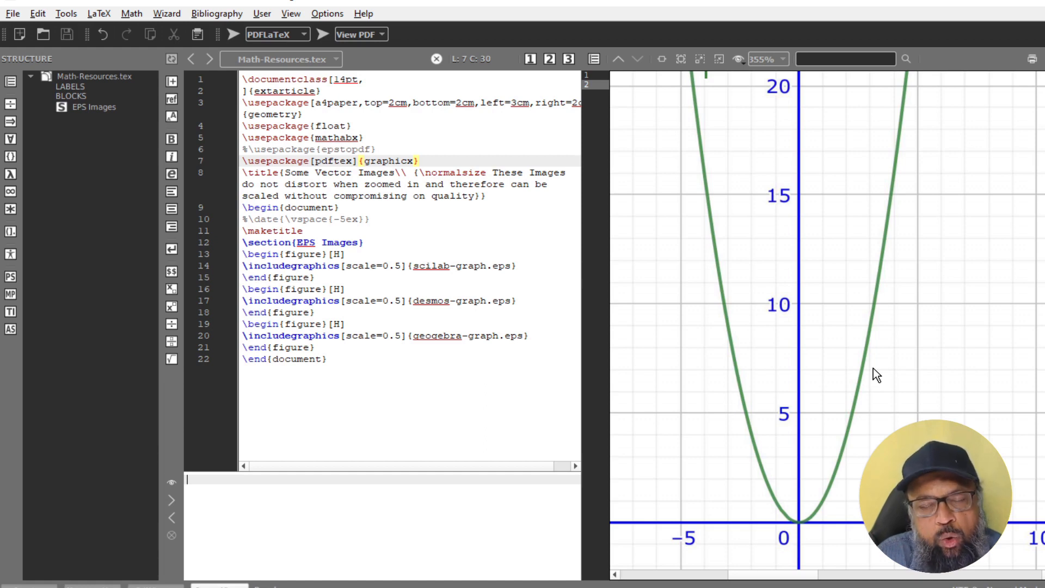
pyautogui.moveTo(872, 373)
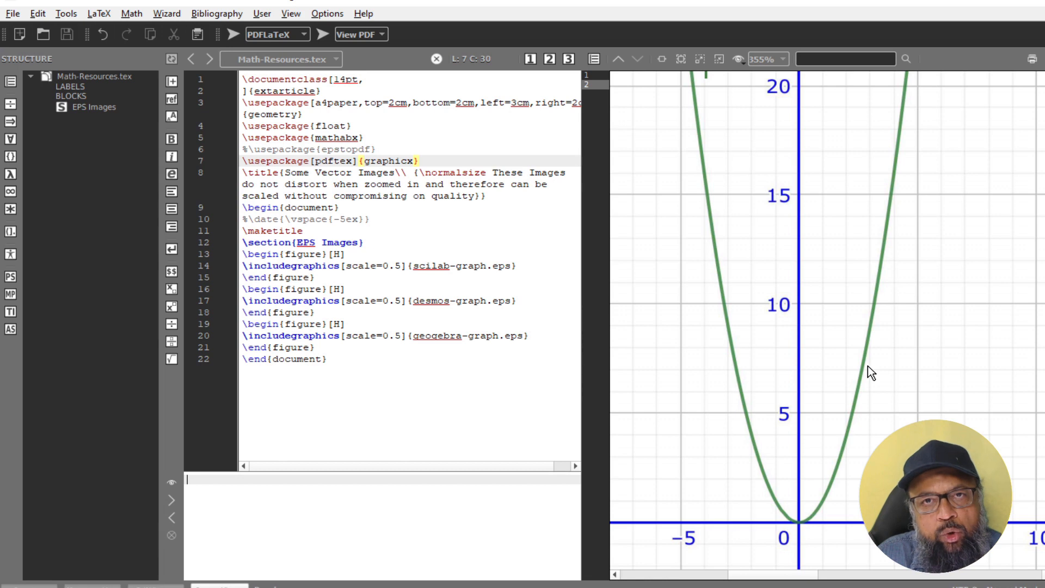